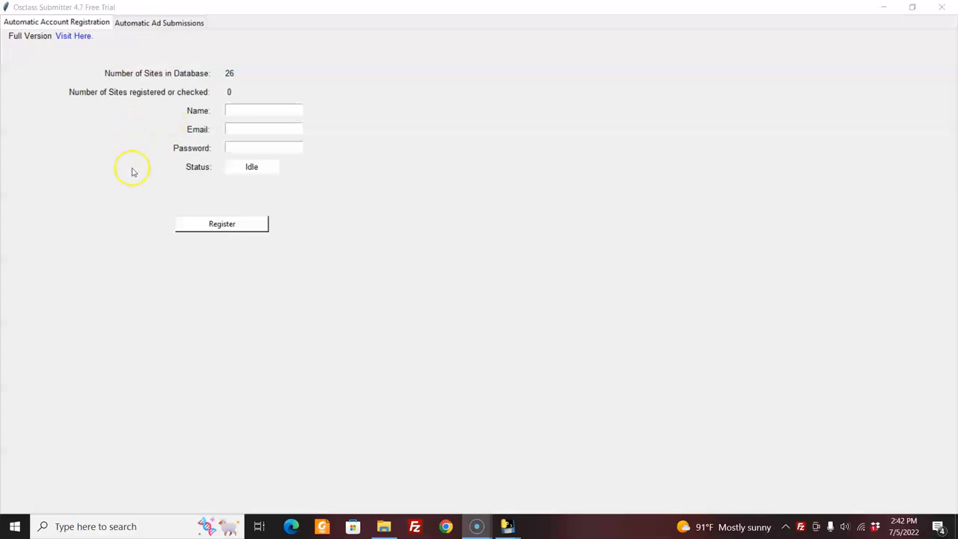
pyautogui.moveTo(137, 168)
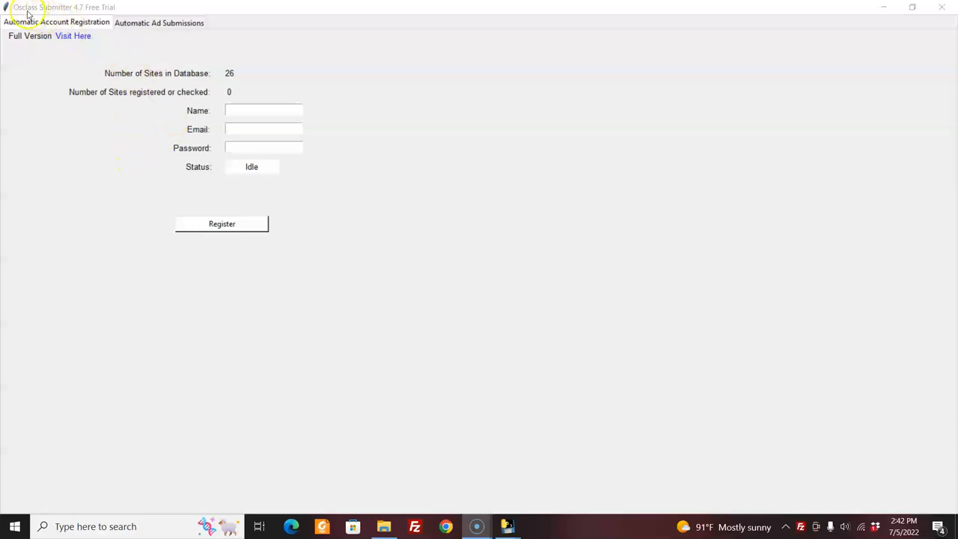
pyautogui.moveTo(93, 16)
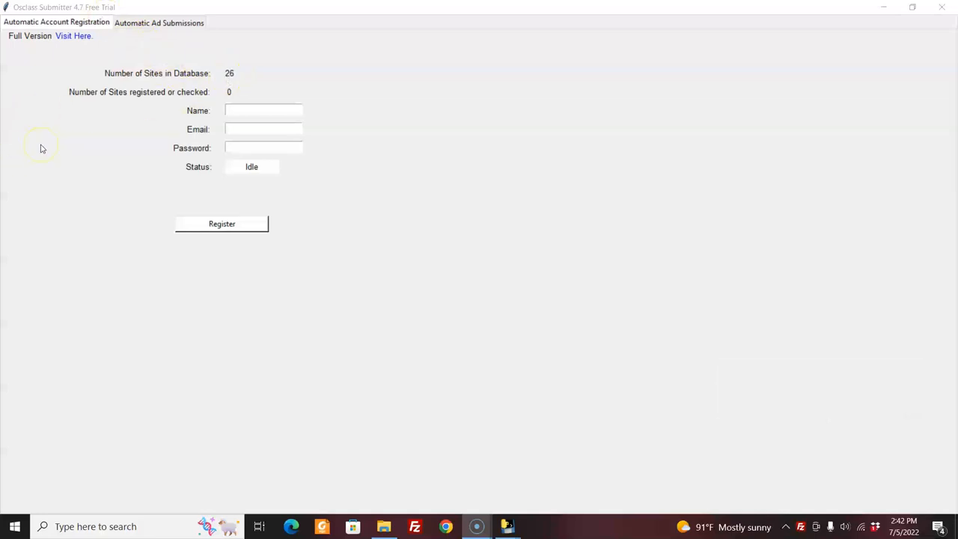
pyautogui.moveTo(217, 96)
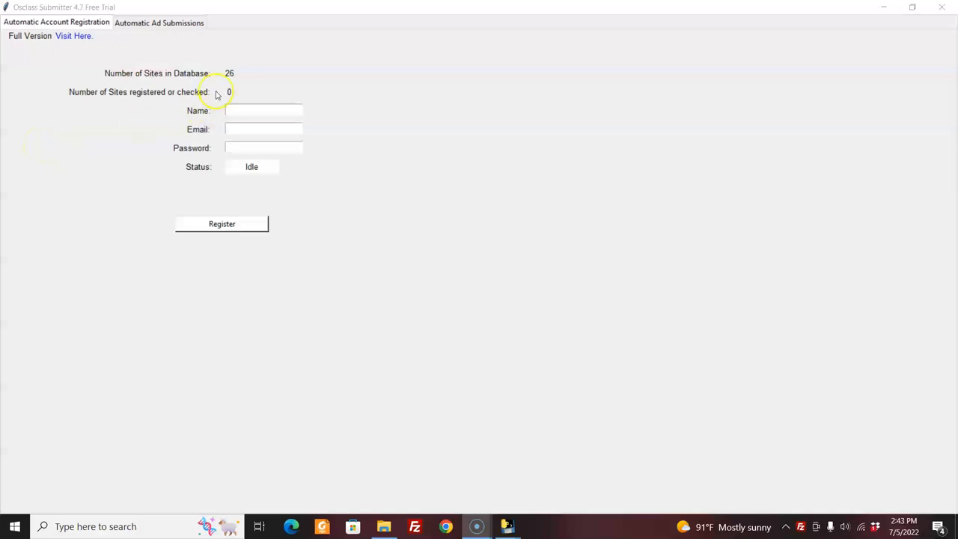
pyautogui.moveTo(89, 88)
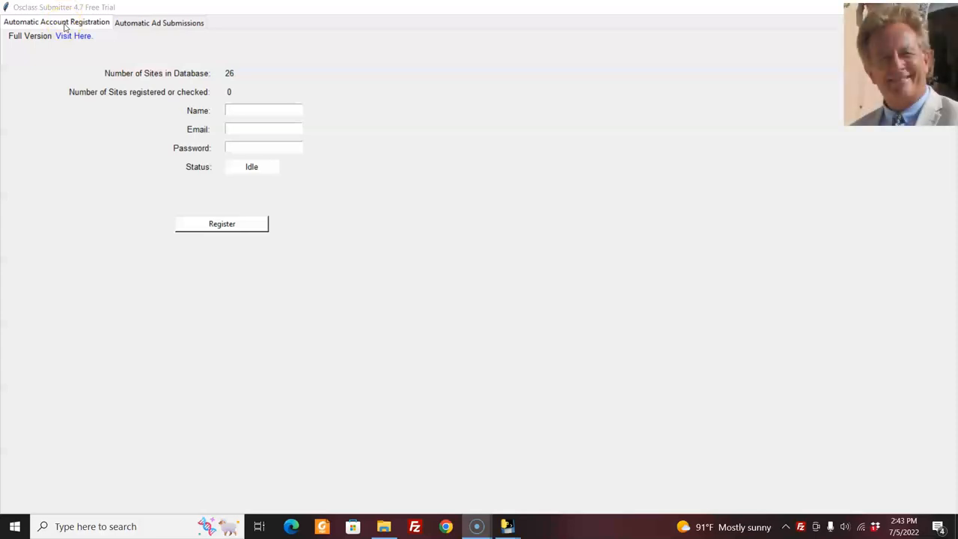
# - Start automatic ad posting from the Automatic Ad Submissions form
pyautogui.click(159, 23)
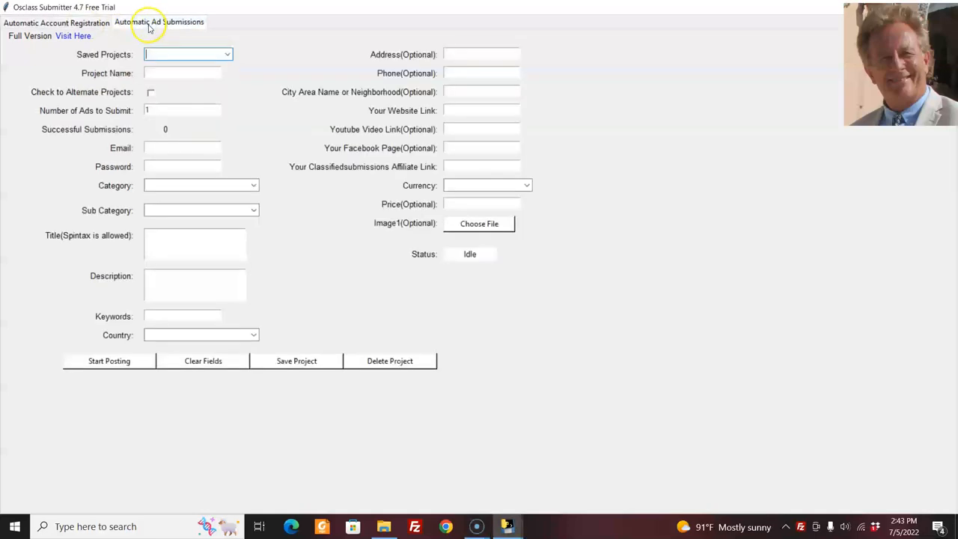
pyautogui.click(57, 22)
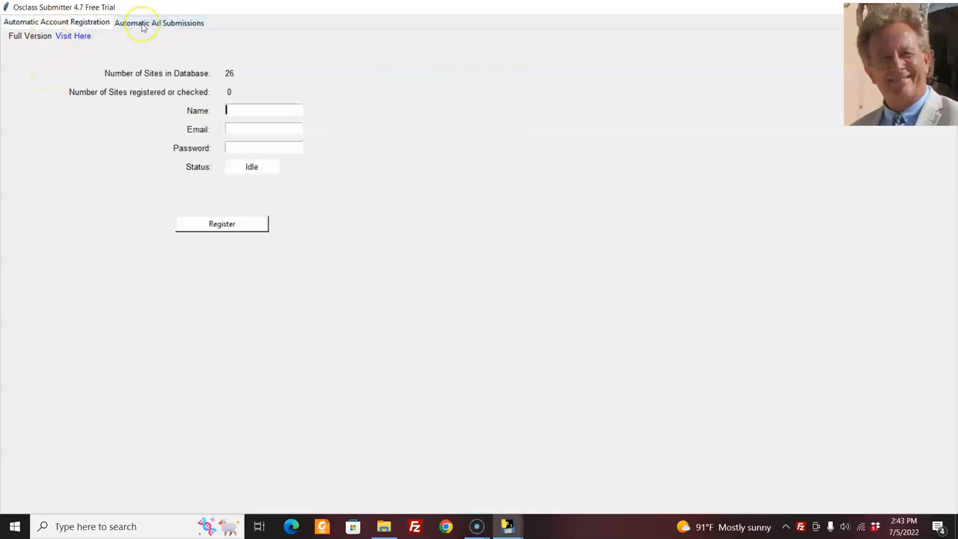
pyautogui.click(159, 22)
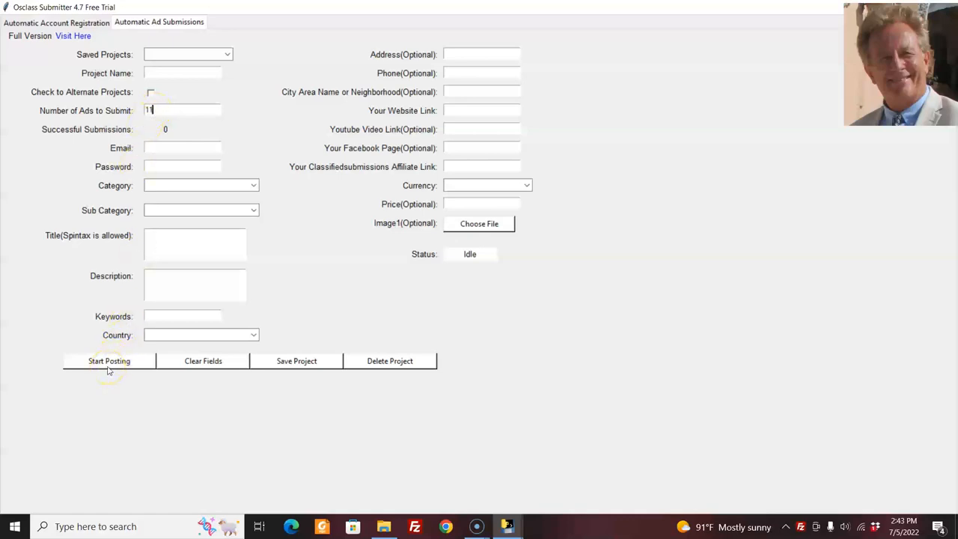
pyautogui.click(110, 361)
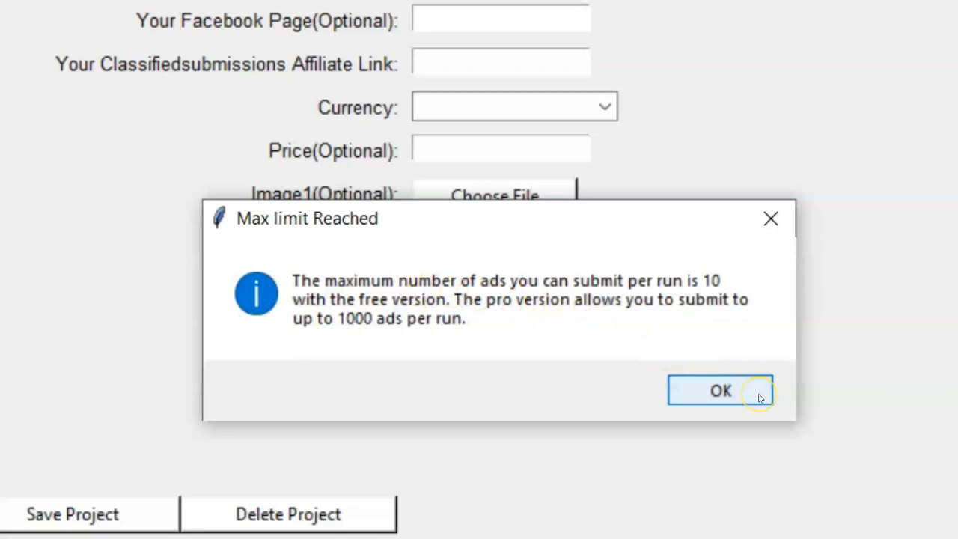
# - Acknowledge the Max limit Reached warning and return to the ad submission form
pyautogui.click(720, 390)
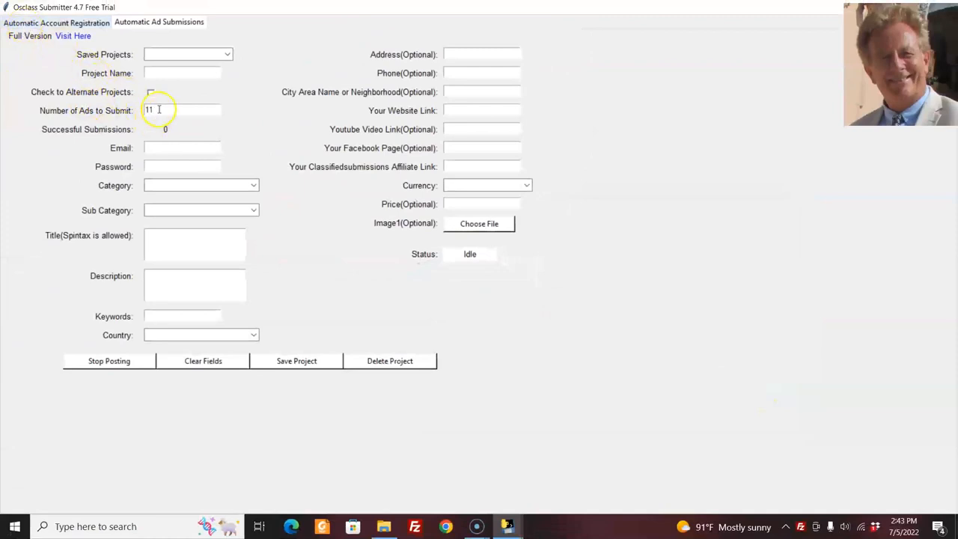
pyautogui.click(56, 22)
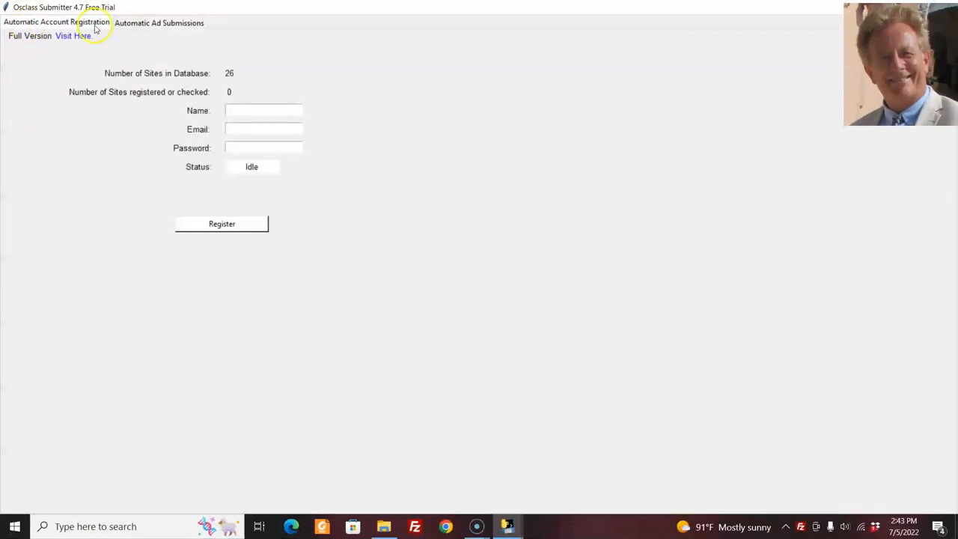
pyautogui.click(158, 22)
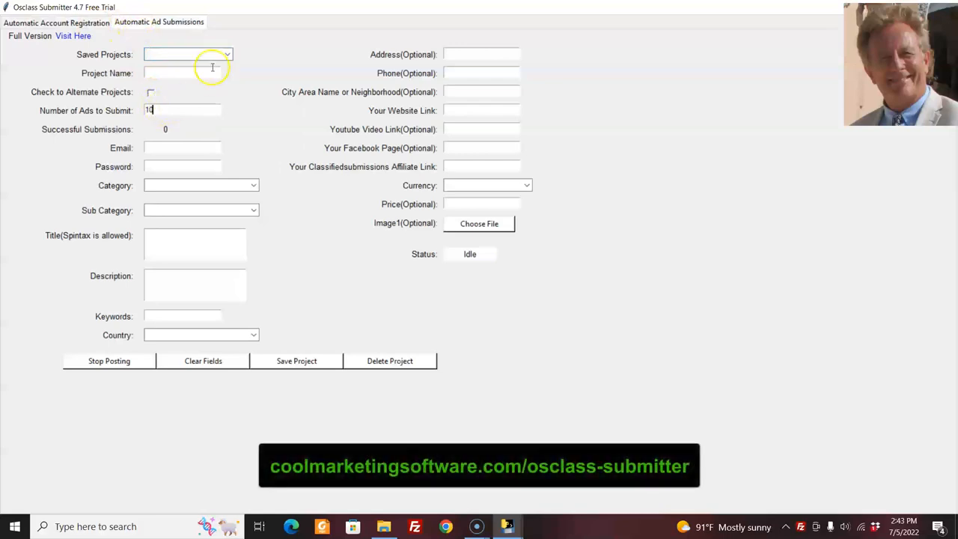
# - Load the Coolmarketing Software saved project into the ad form
pyautogui.click(227, 54)
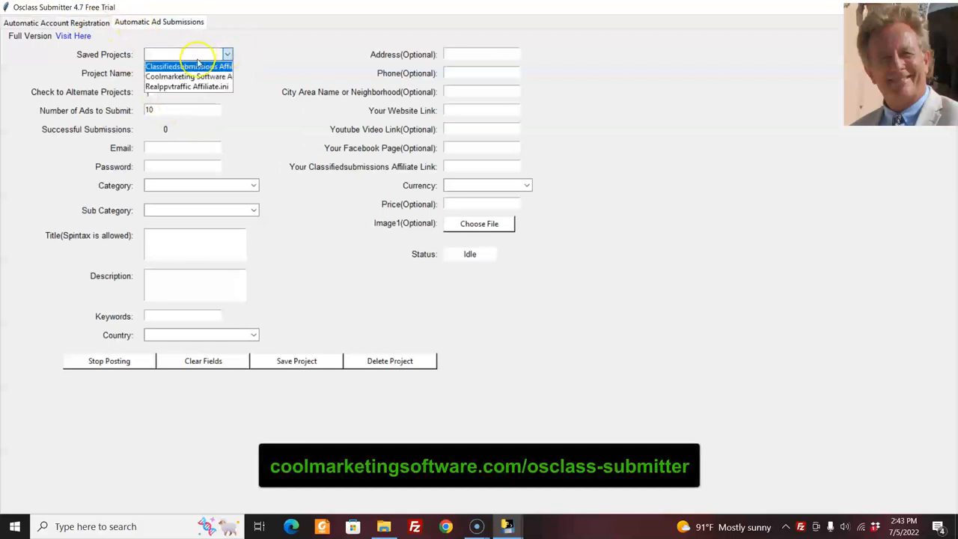
pyautogui.click(189, 75)
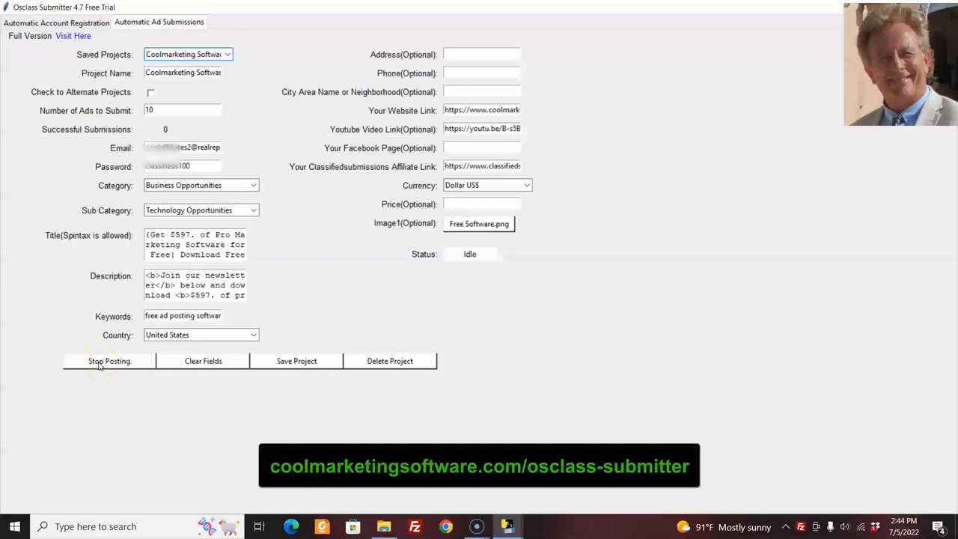
pyautogui.moveTo(156, 142)
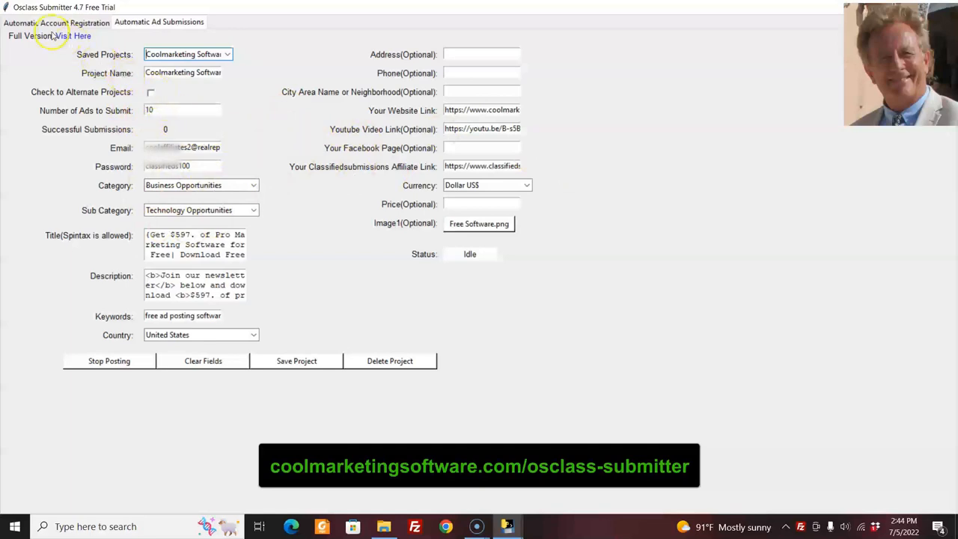
# - Go to the Automatic Account Registration form and place the cursor in its fields
pyautogui.click(57, 22)
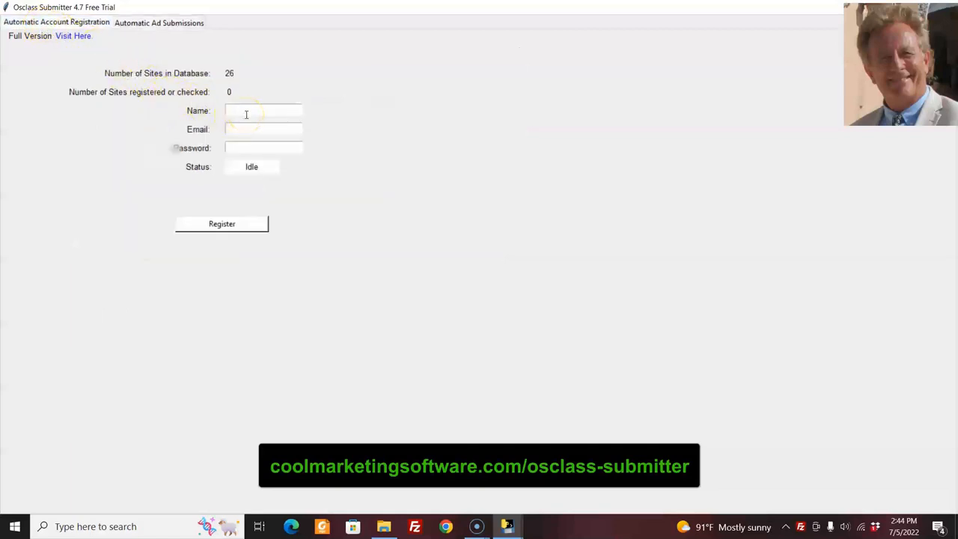
pyautogui.click(262, 110)
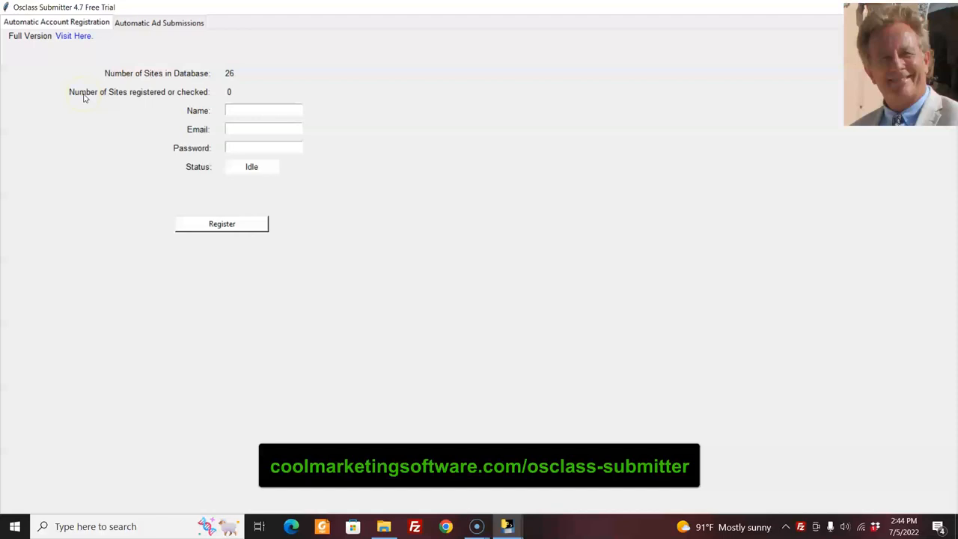
pyautogui.click(262, 148)
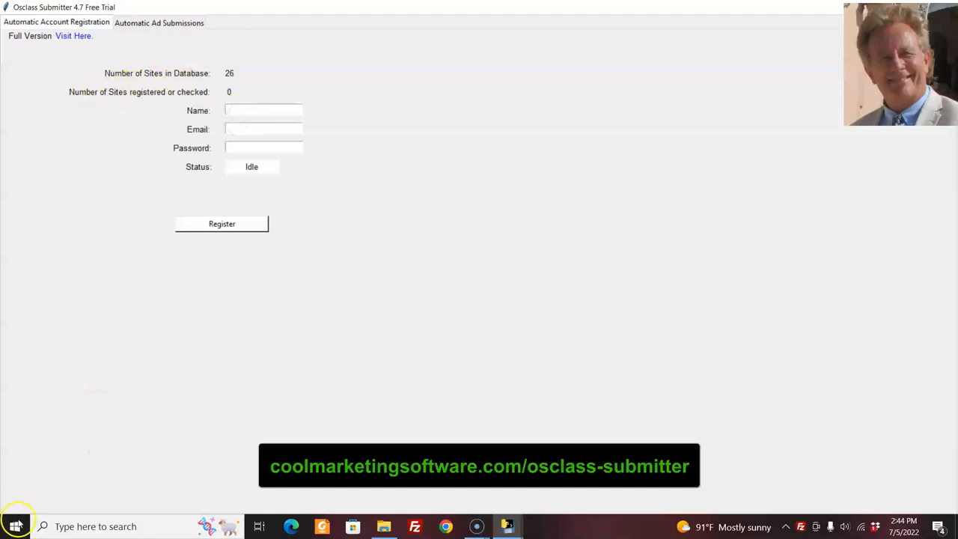
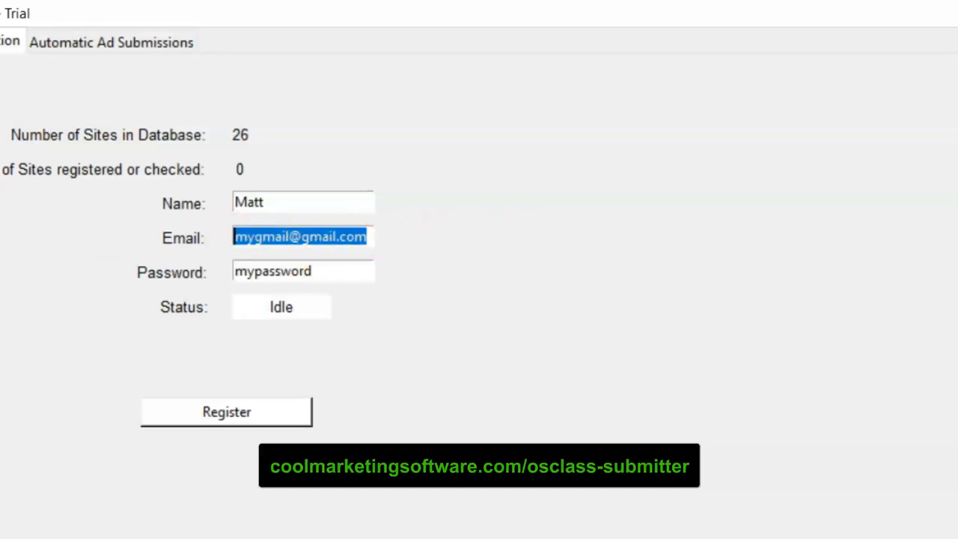
pyautogui.click(277, 236)
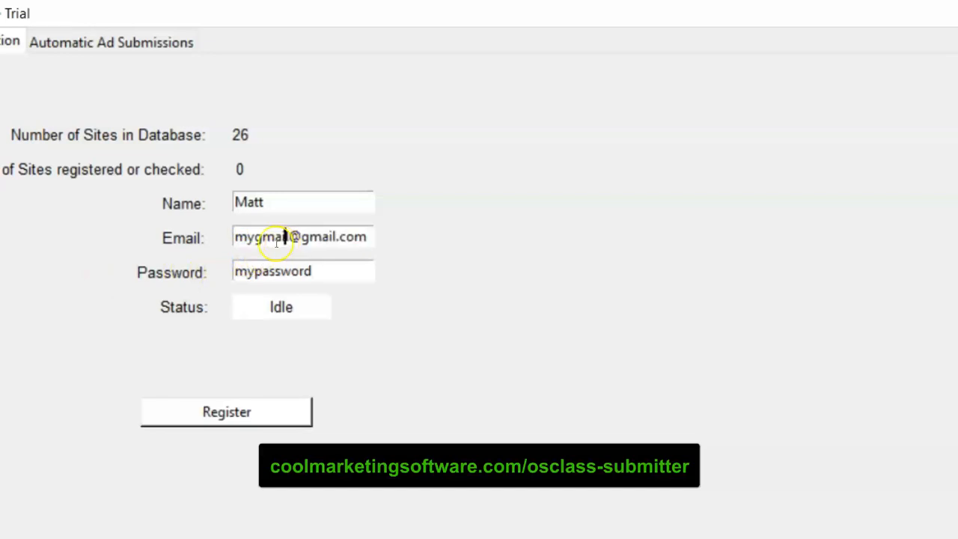
pyautogui.click(226, 413)
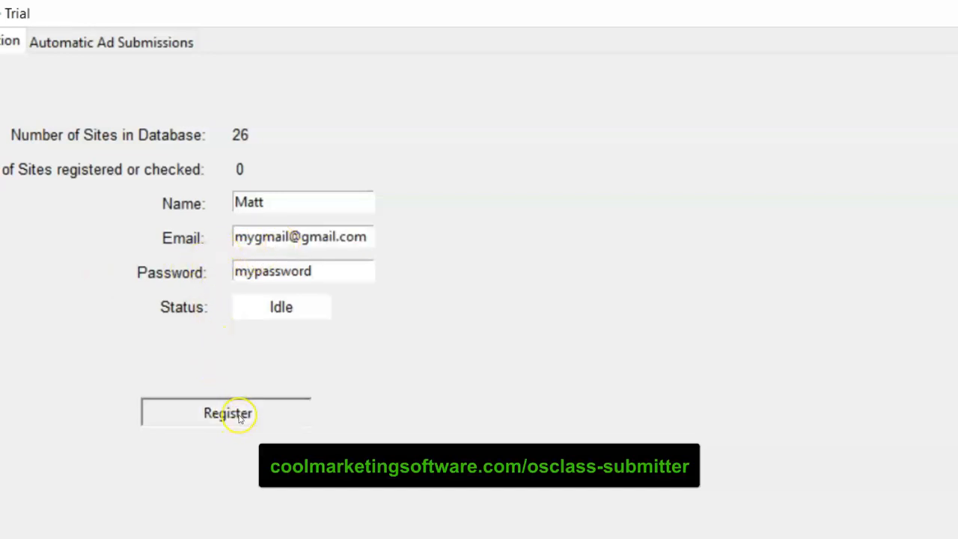
pyautogui.click(228, 413)
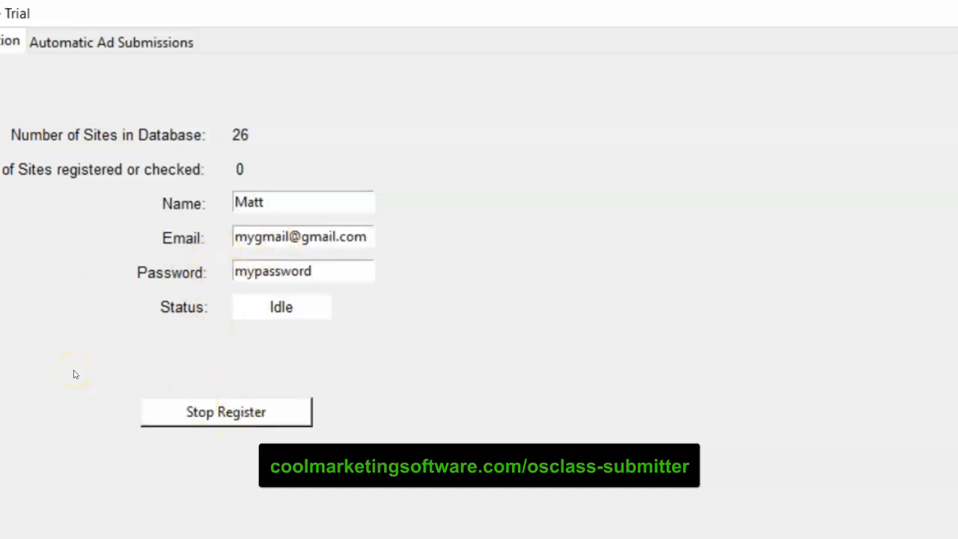
pyautogui.click(302, 236)
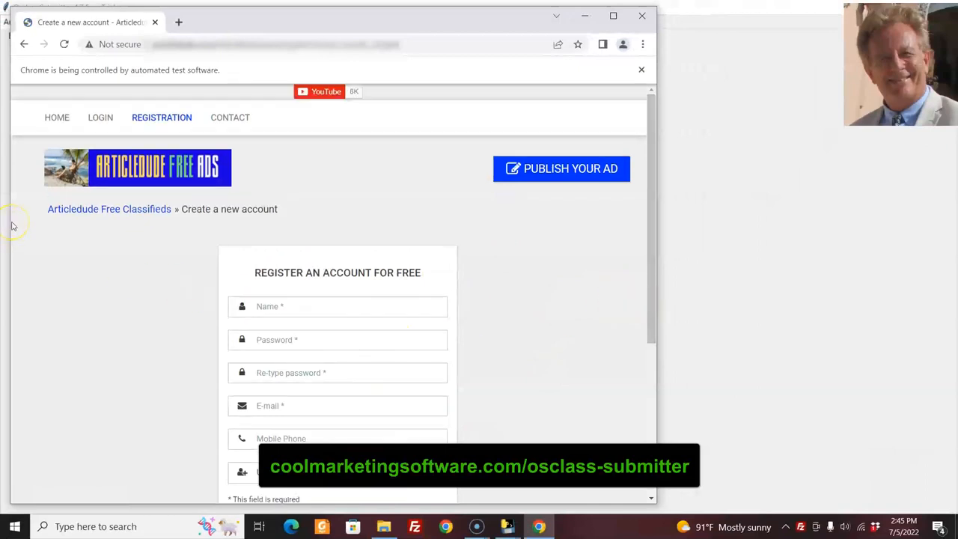
pyautogui.write('Matt')
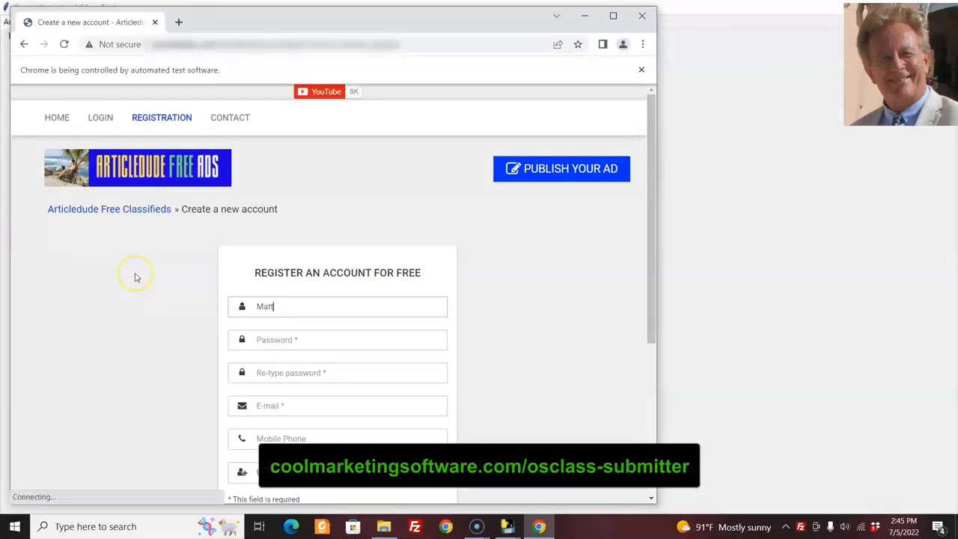
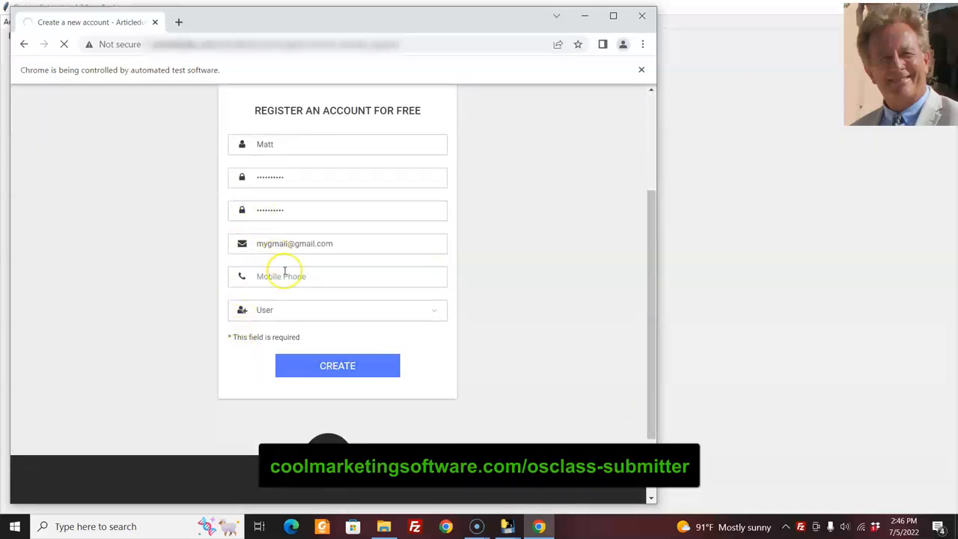
pyautogui.click(338, 365)
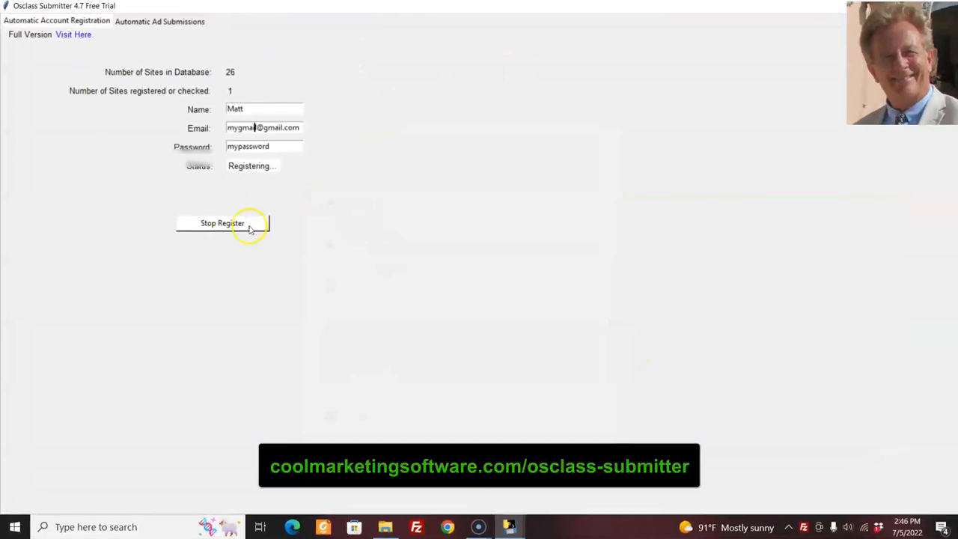
# - Stop the registration run and return to the ad submissions form
pyautogui.click(221, 223)
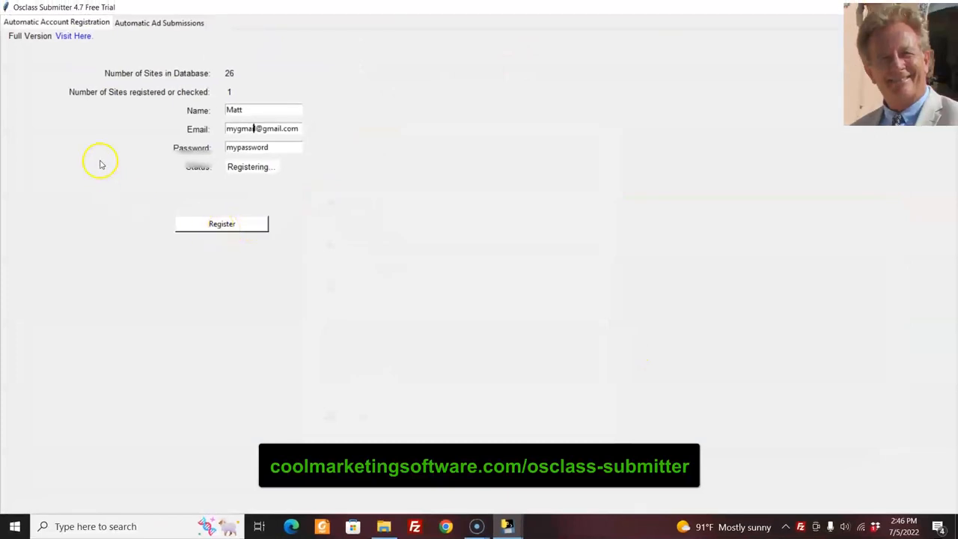
pyautogui.moveTo(251, 84)
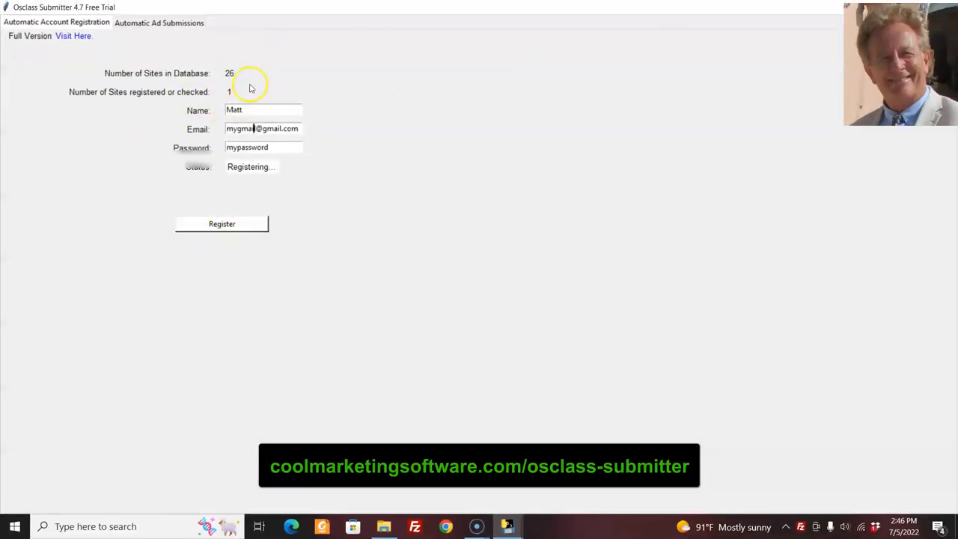
pyautogui.moveTo(149, 111)
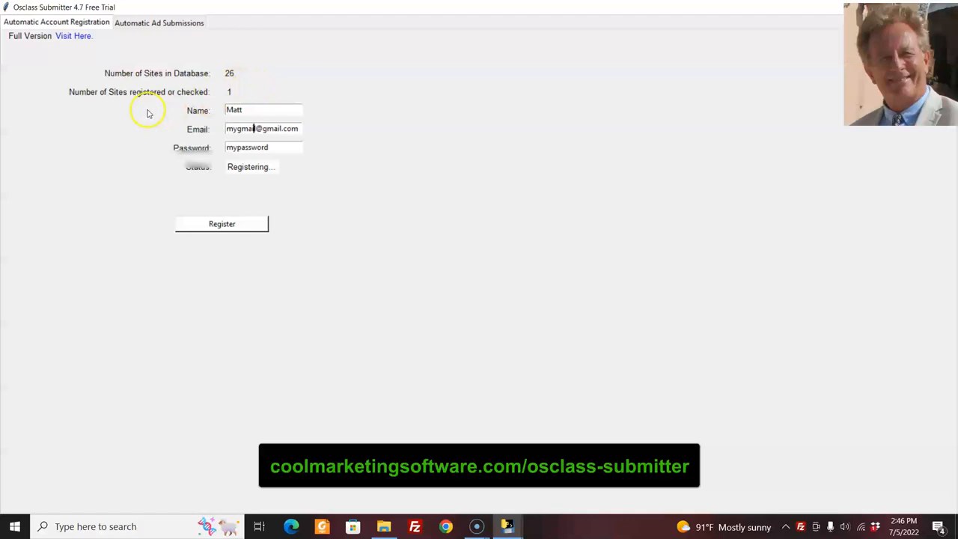
pyautogui.moveTo(210, 334)
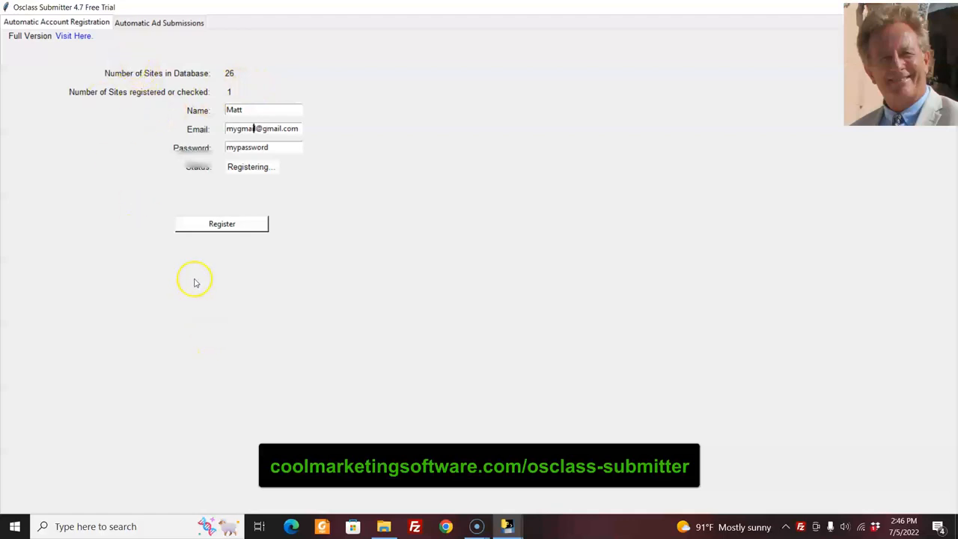
pyautogui.click(158, 23)
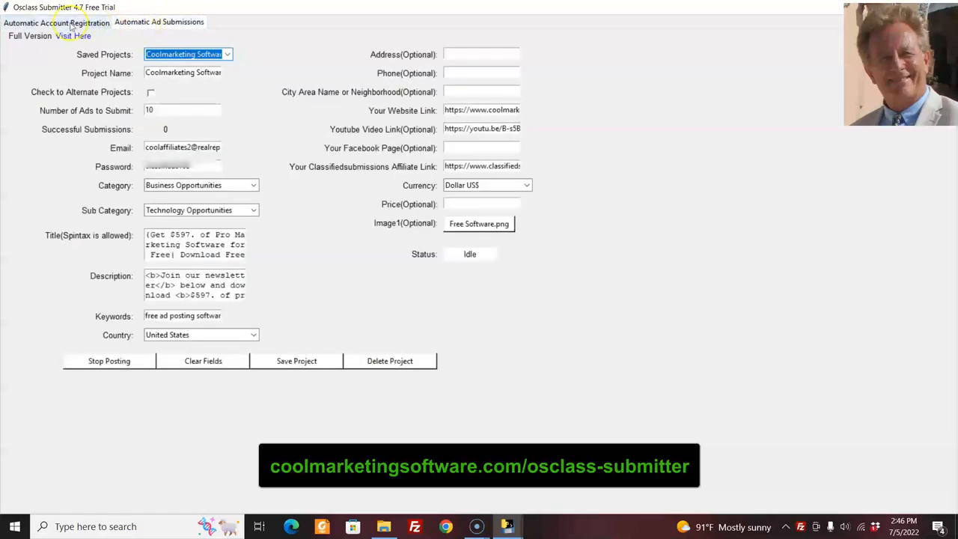
# - Return to the ad submissions form and confirm the marketing project is the loaded saved project
pyautogui.click(57, 22)
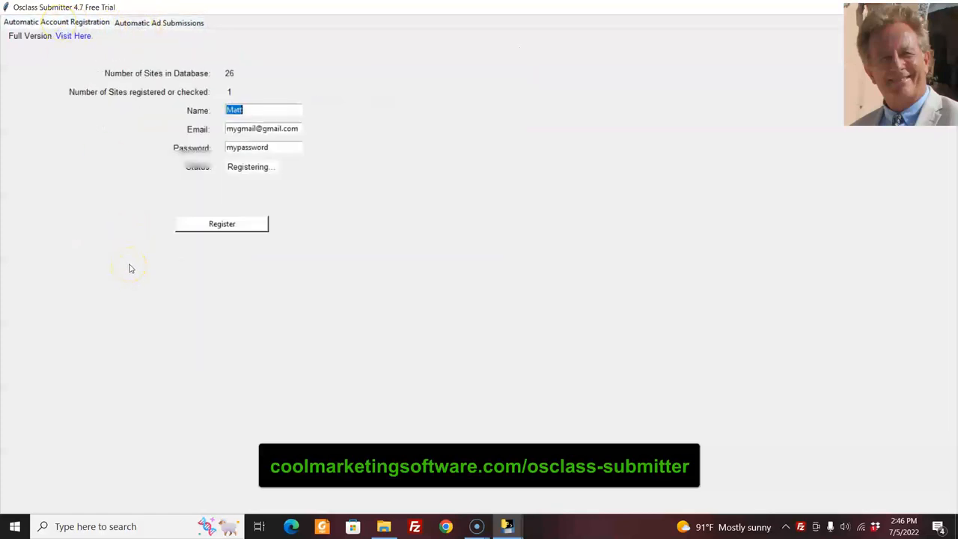
pyautogui.moveTo(184, 161)
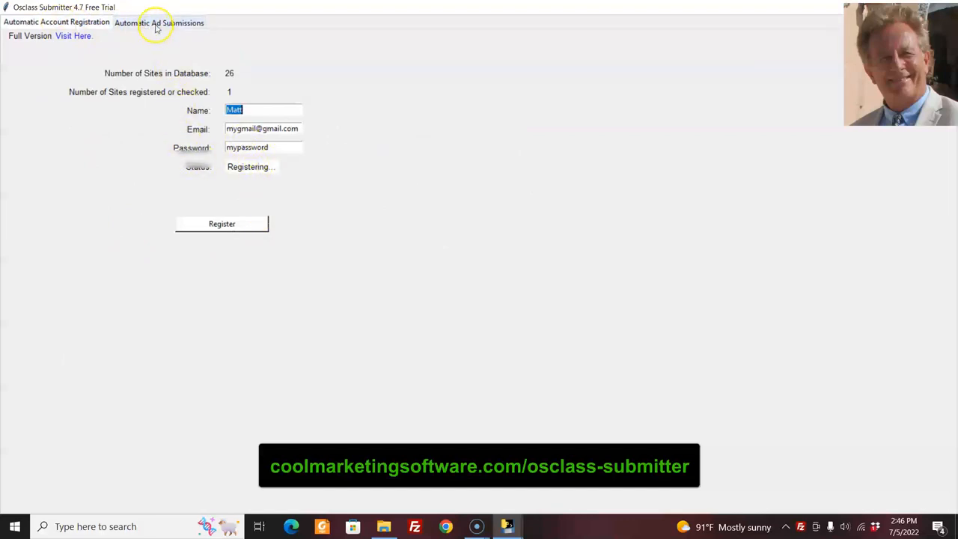
pyautogui.click(159, 23)
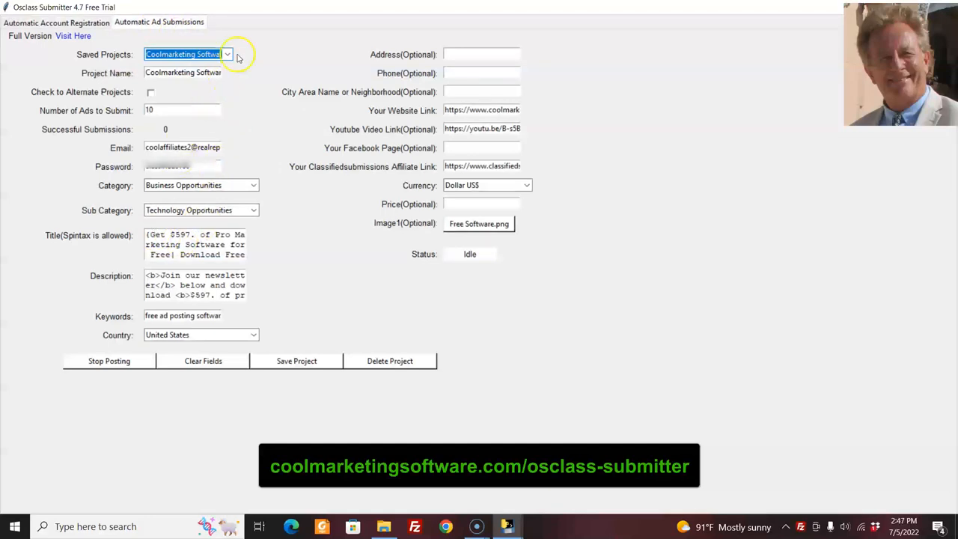
pyautogui.click(228, 54)
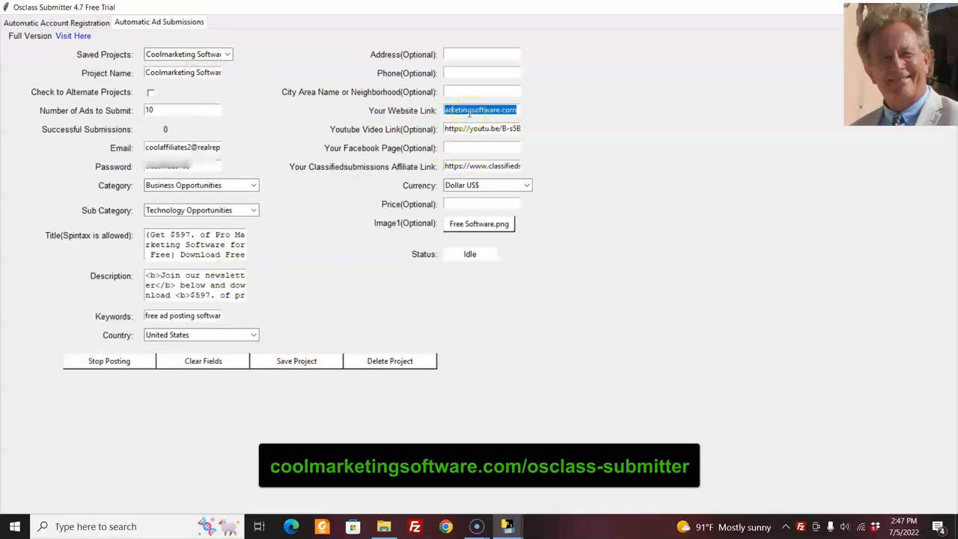
pyautogui.moveTo(272, 223)
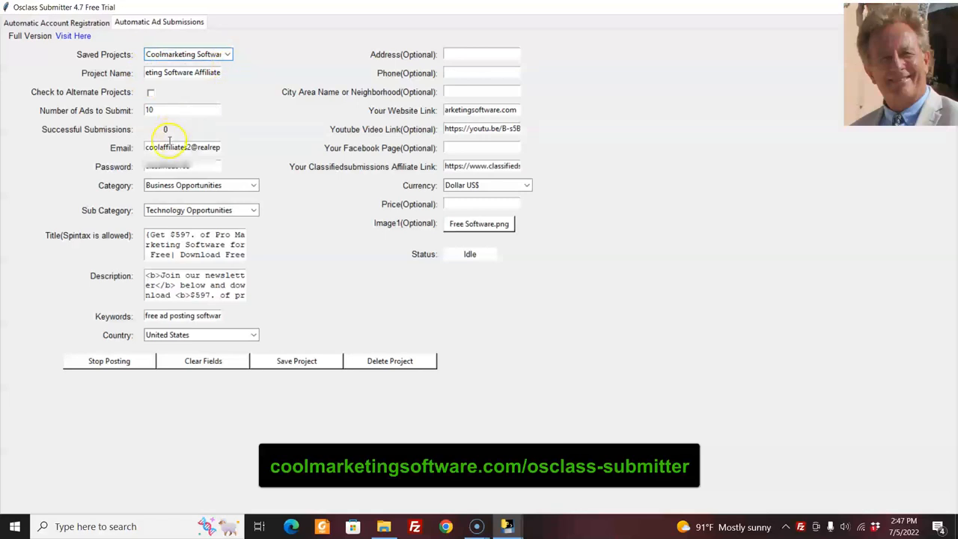
pyautogui.moveTo(143, 132)
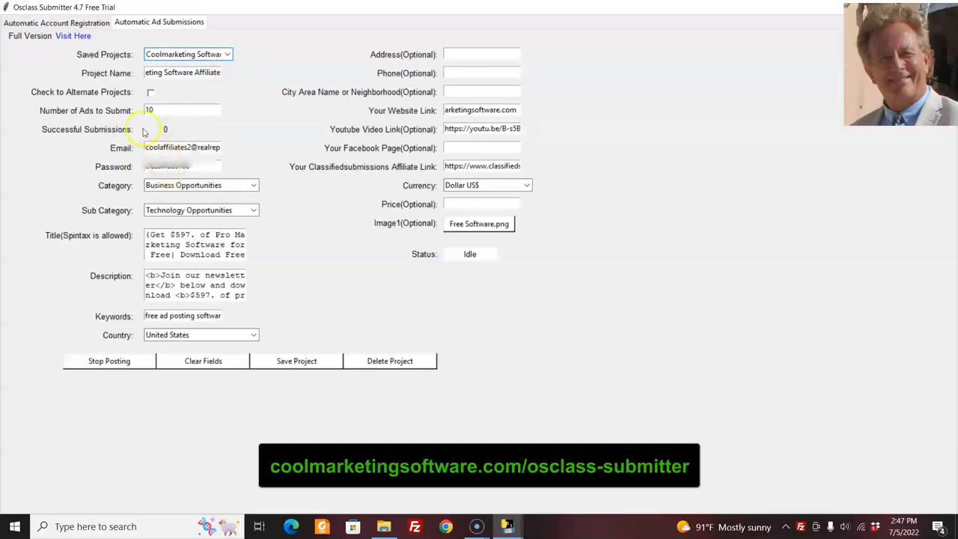
pyautogui.click(159, 22)
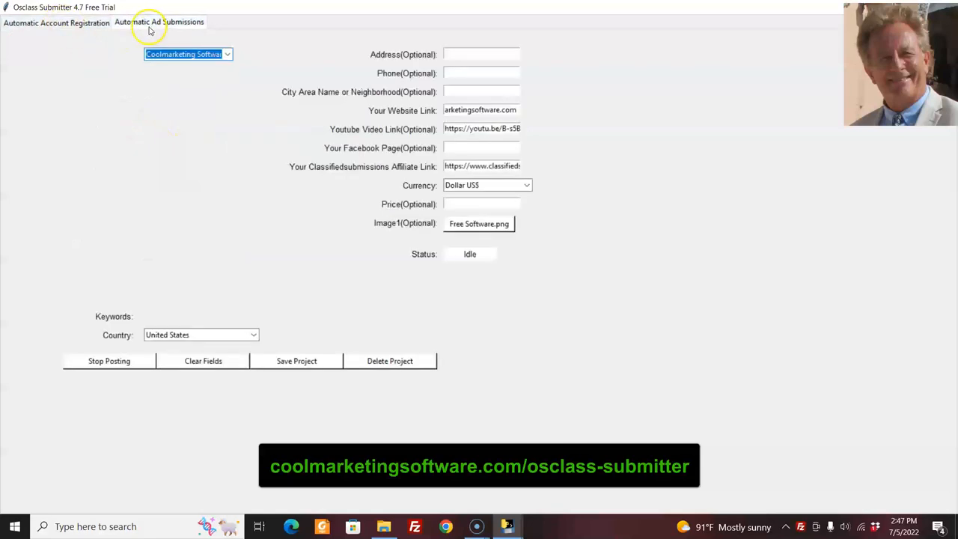
pyautogui.click(159, 23)
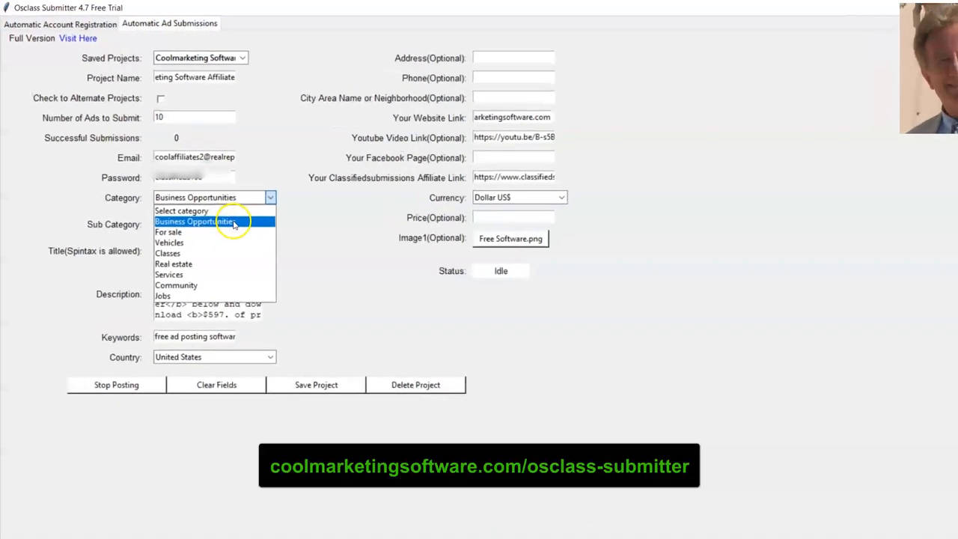
pyautogui.click(196, 221)
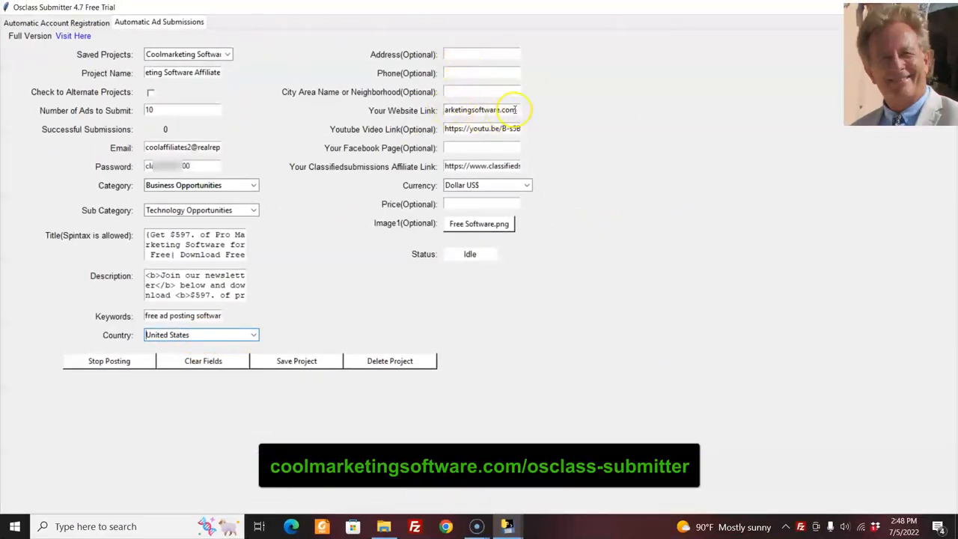
pyautogui.tripleClick(482, 111)
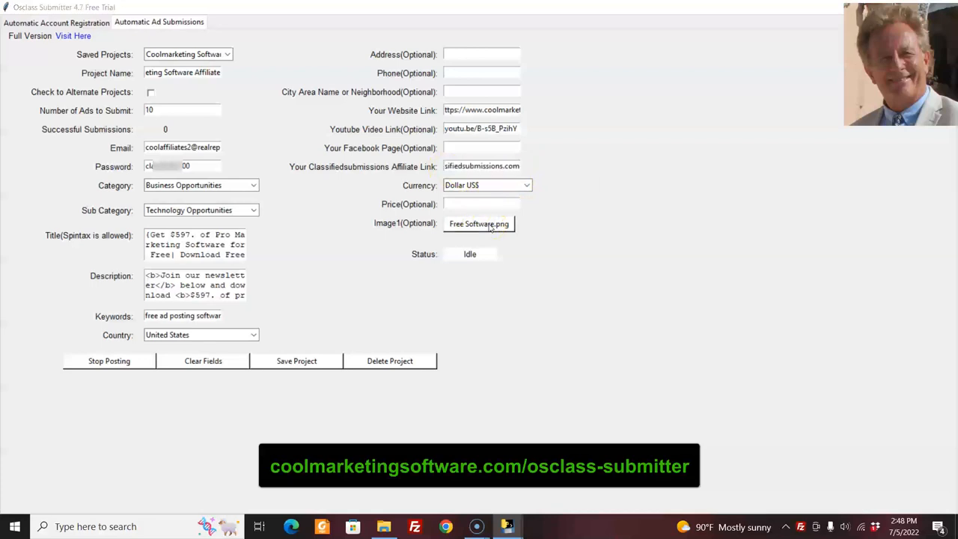
pyautogui.click(479, 223)
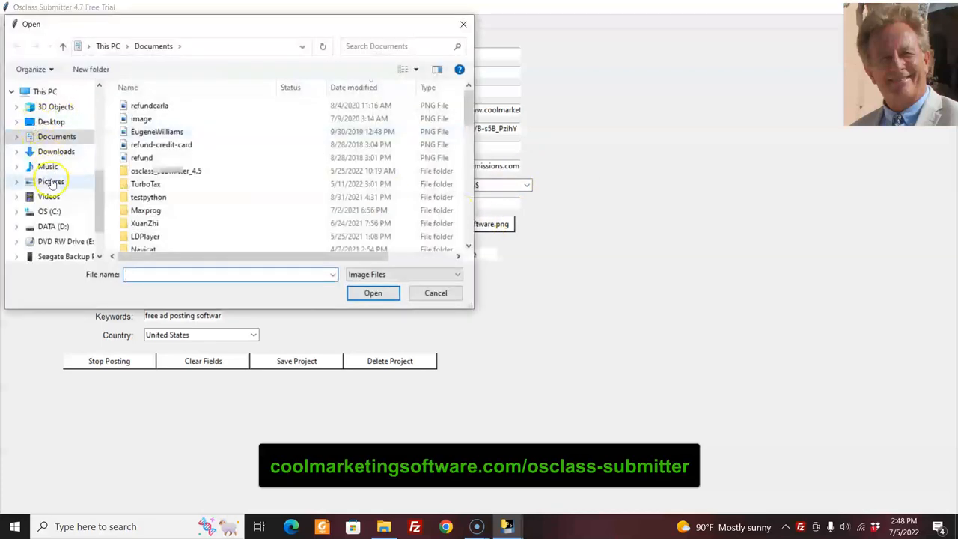
pyautogui.click(50, 181)
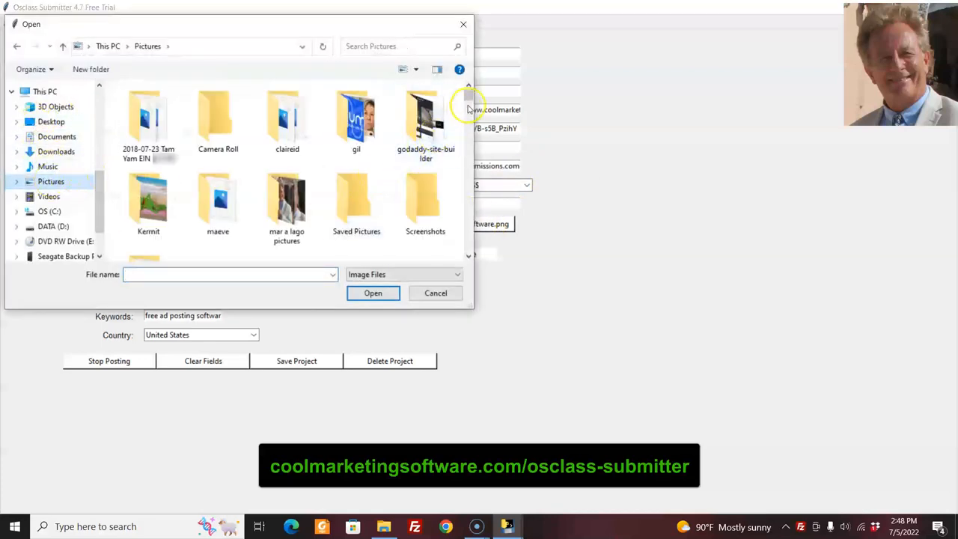
pyautogui.scroll(-3)
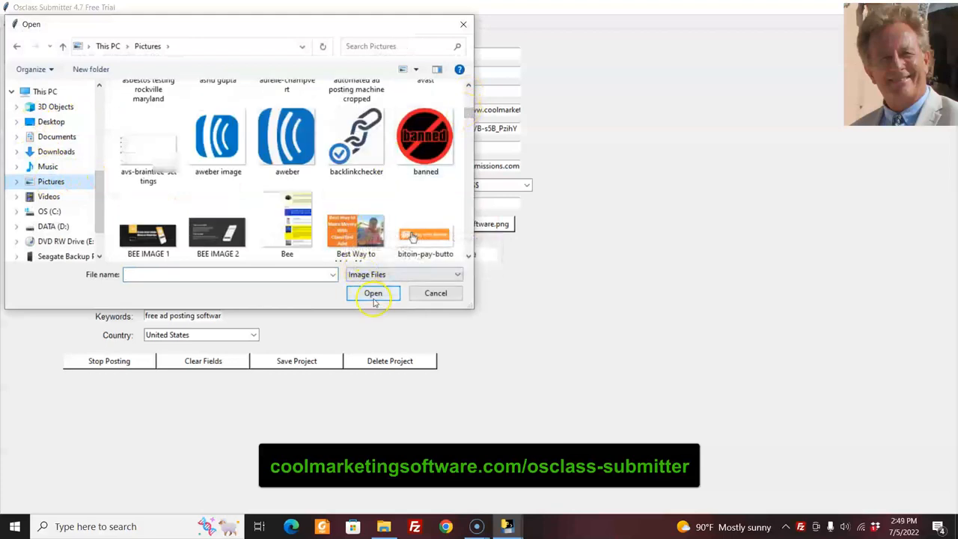
pyautogui.click(372, 292)
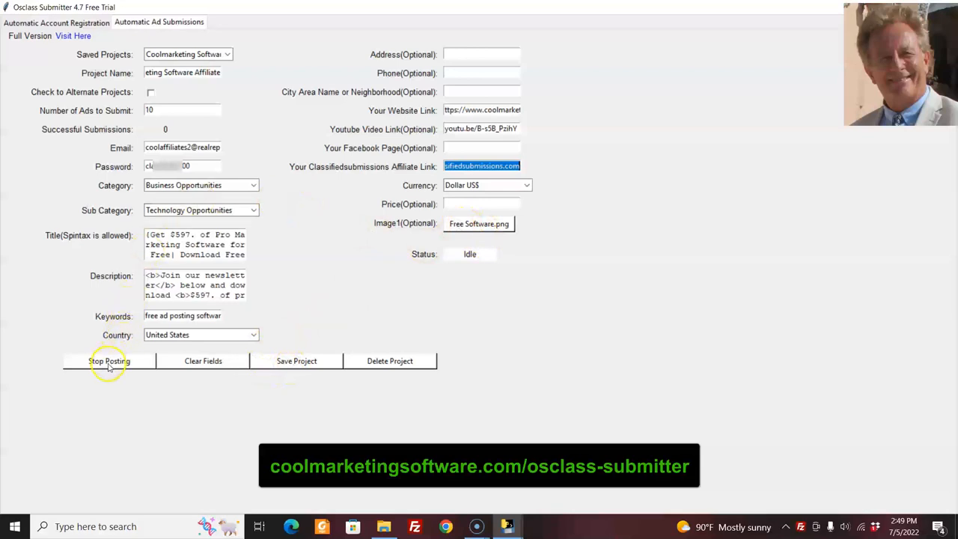
# - Reset posting with Stop Posting, then start posting the project's ads
pyautogui.click(109, 360)
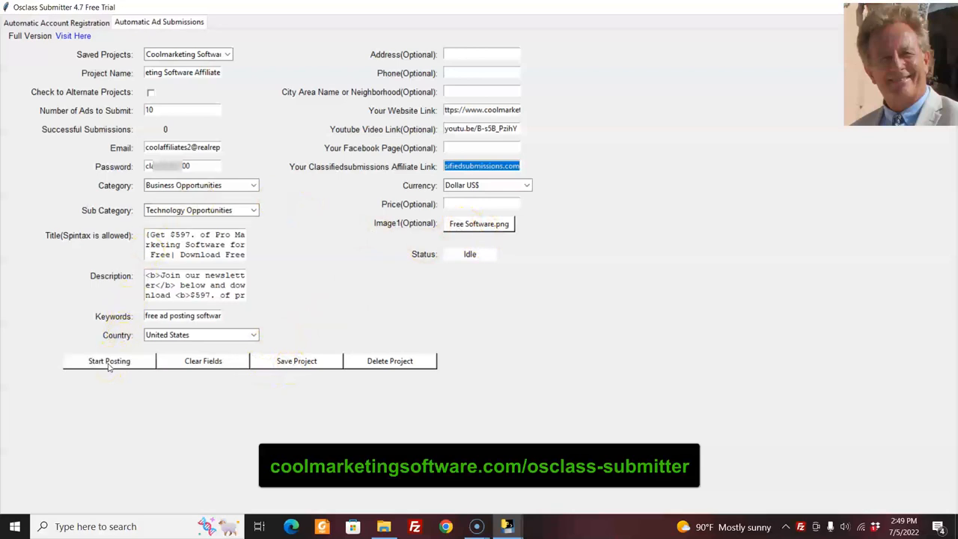
pyautogui.moveTo(172, 121)
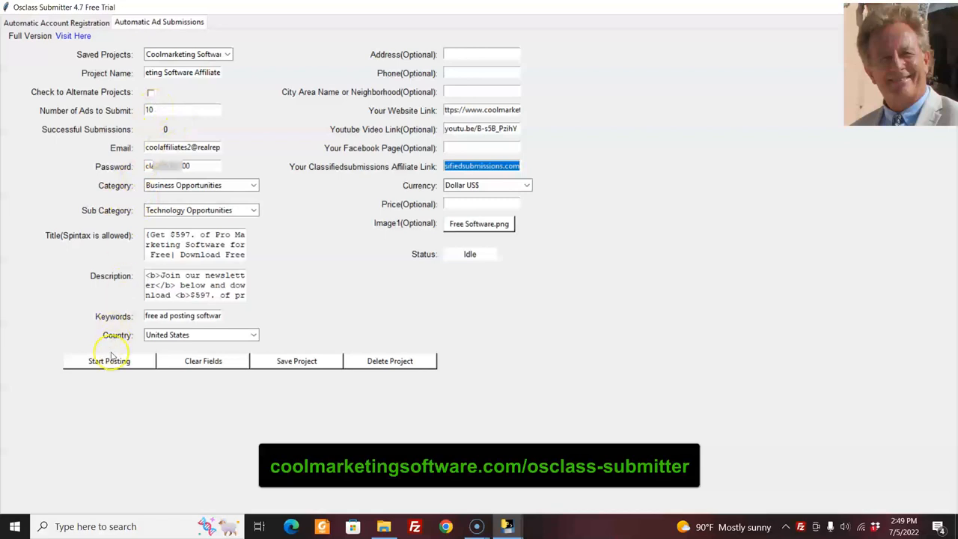
pyautogui.click(109, 361)
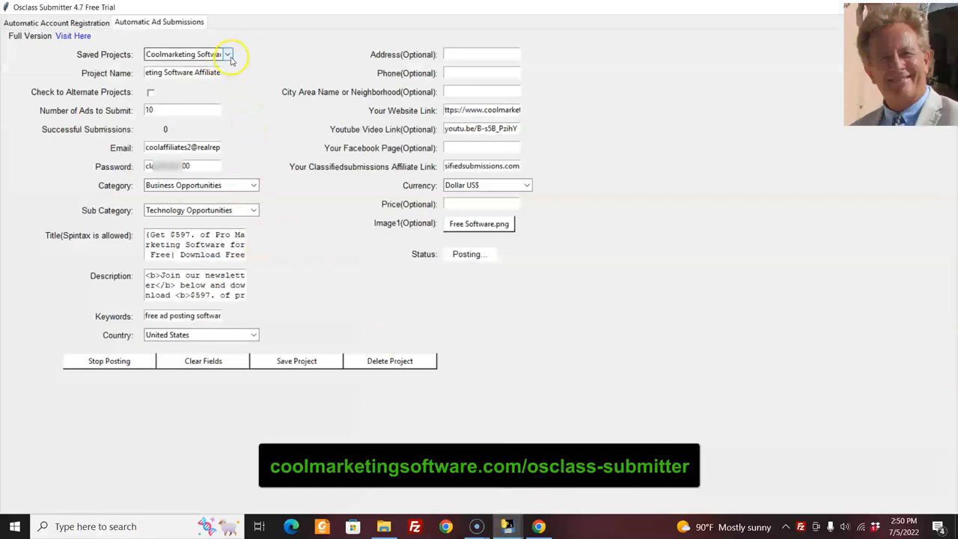
# - Keep the current project loaded and turn on Check to Alternate Projects
pyautogui.click(183, 111)
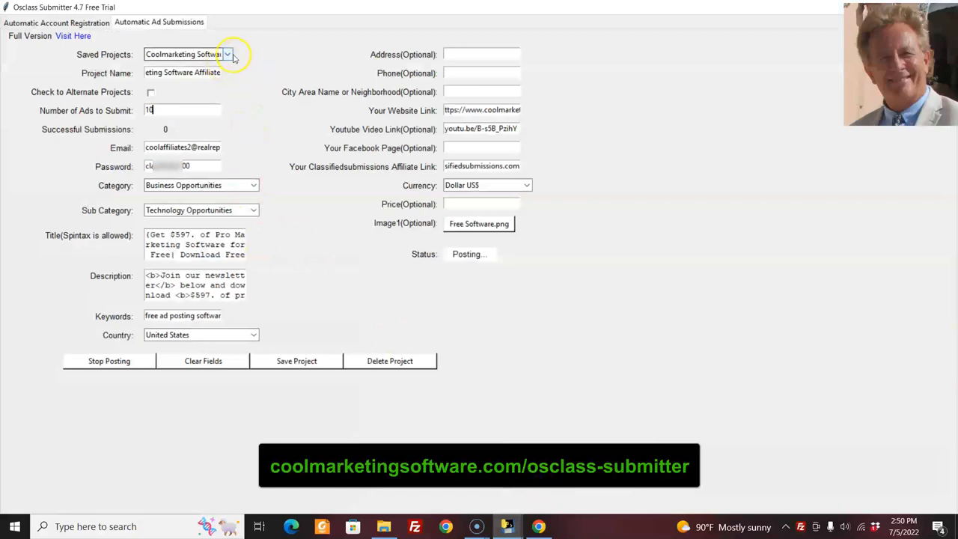
pyautogui.click(227, 54)
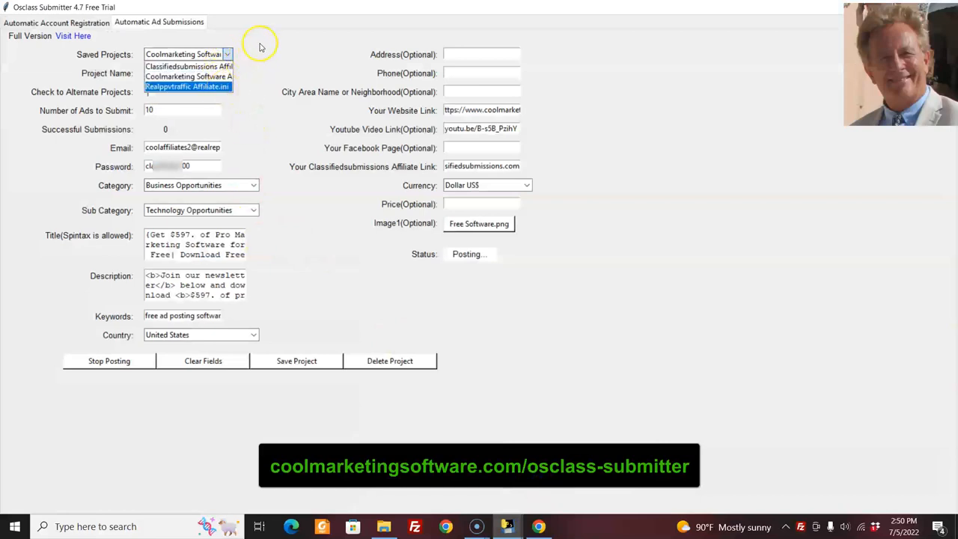
pyautogui.click(186, 85)
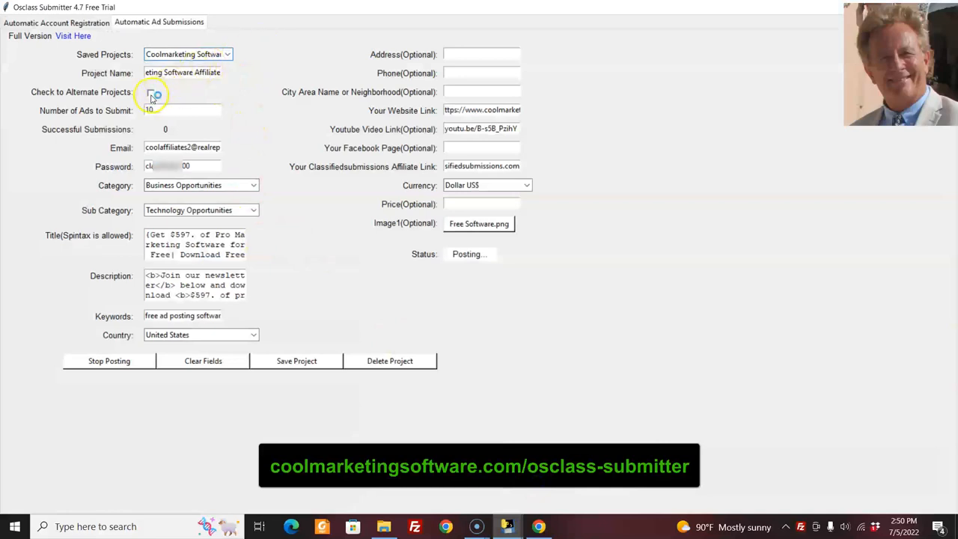
pyautogui.click(149, 91)
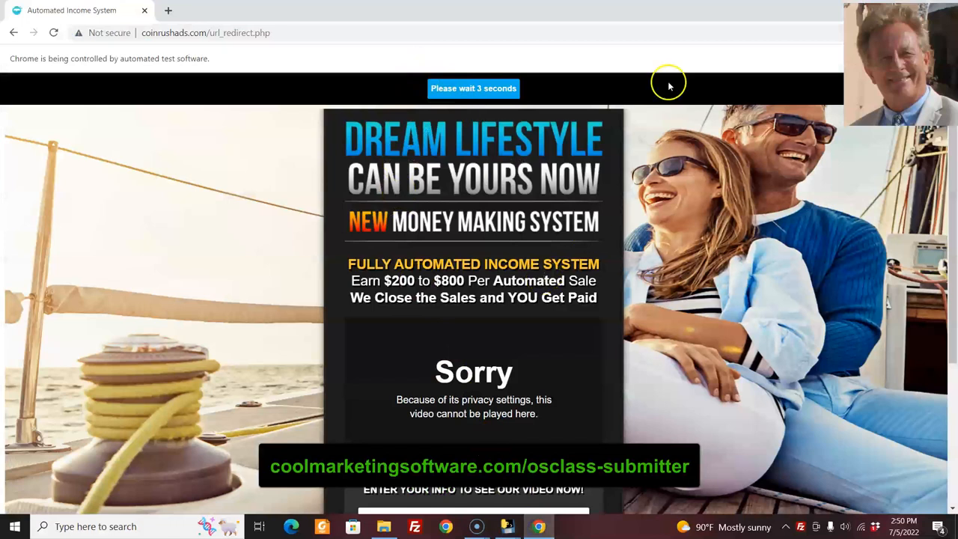
pyautogui.moveTo(494, 102)
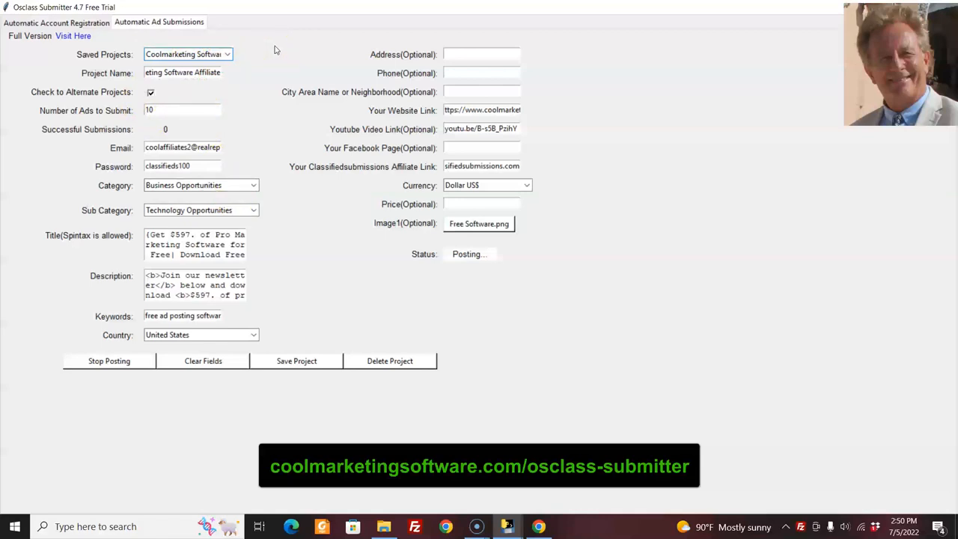
pyautogui.moveTo(262, 54)
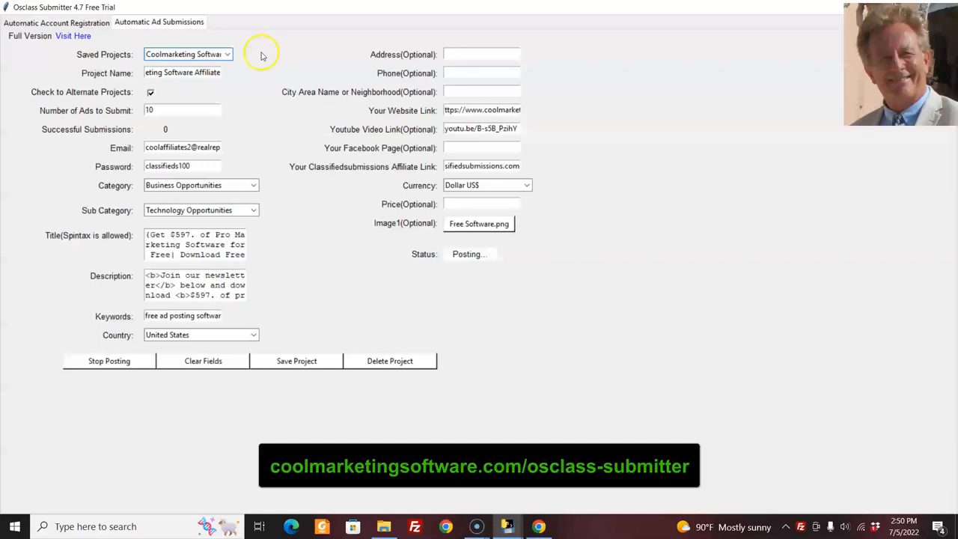
pyautogui.moveTo(185, 66)
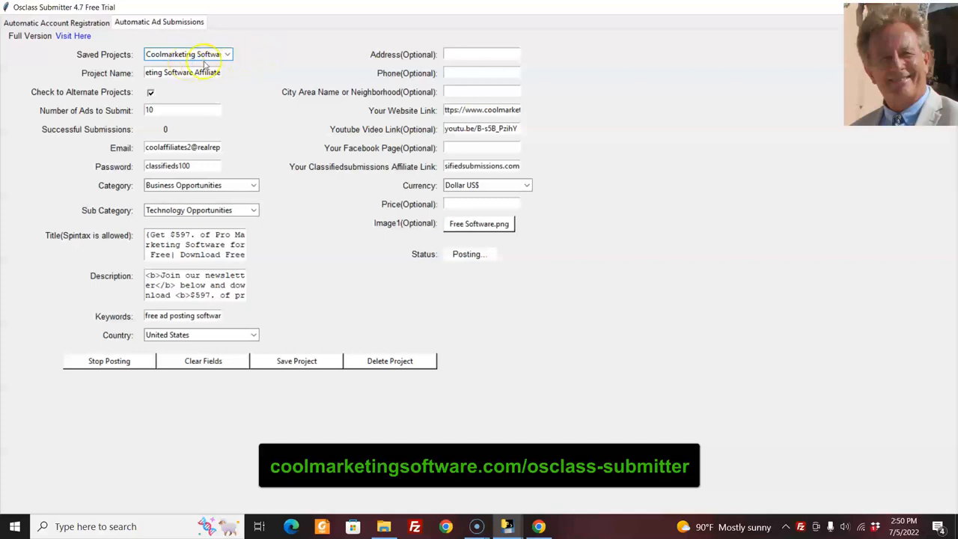
pyautogui.click(228, 54)
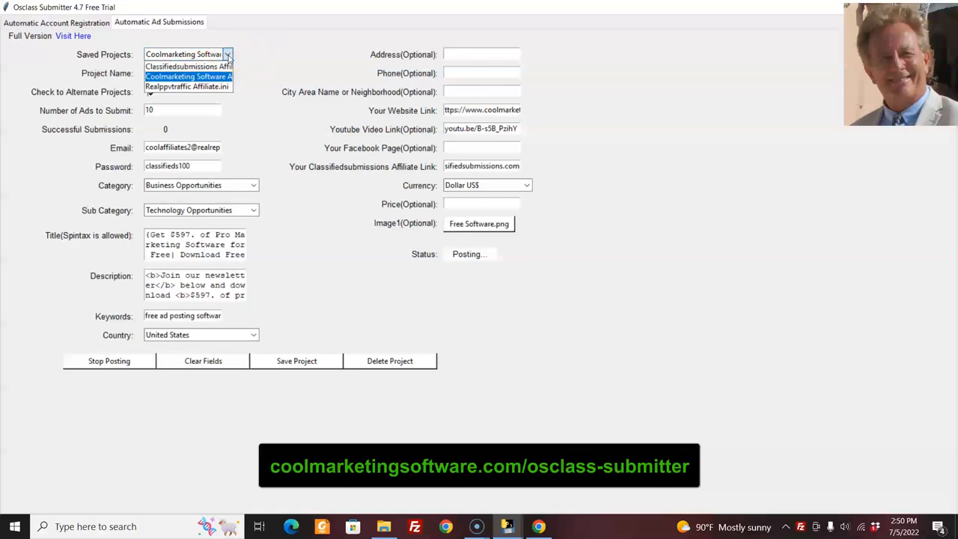
pyautogui.click(189, 74)
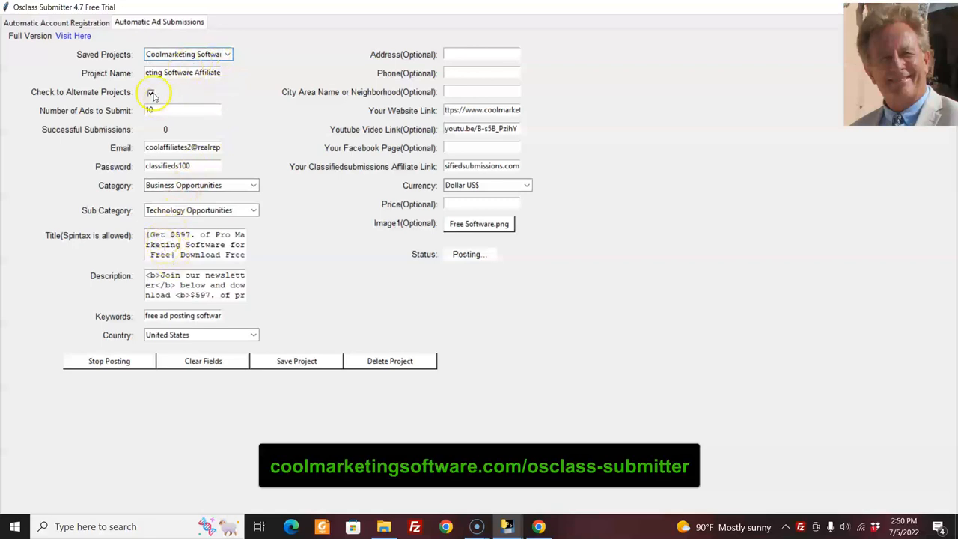
pyautogui.click(150, 91)
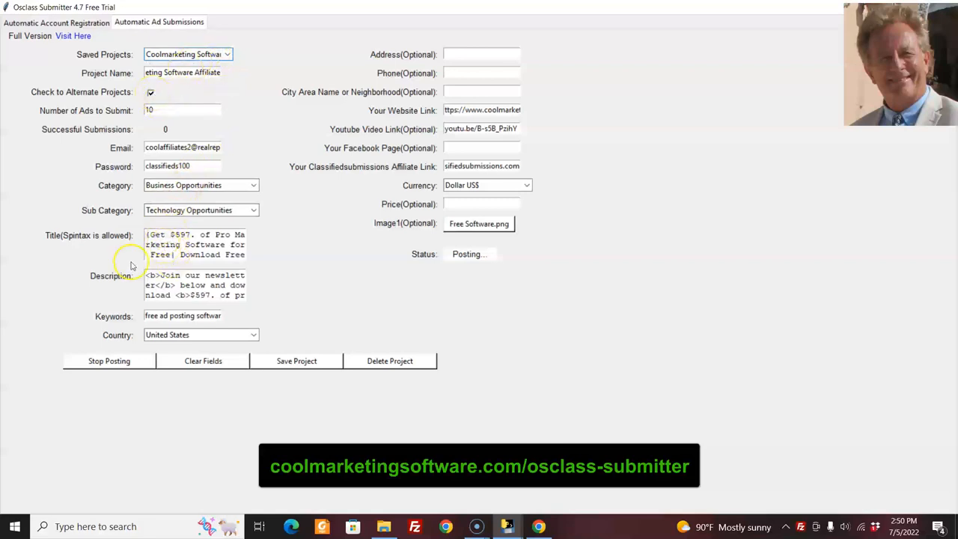
pyautogui.moveTo(254, 78)
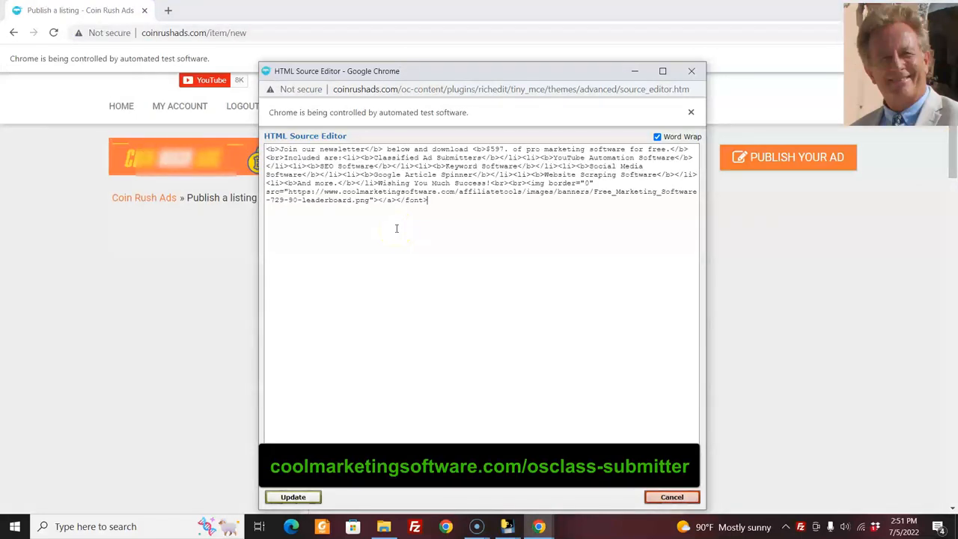
# - Scroll down the Coin Rush Ads Publish a listing form to review the auto-filled title and description
pyautogui.click(294, 497)
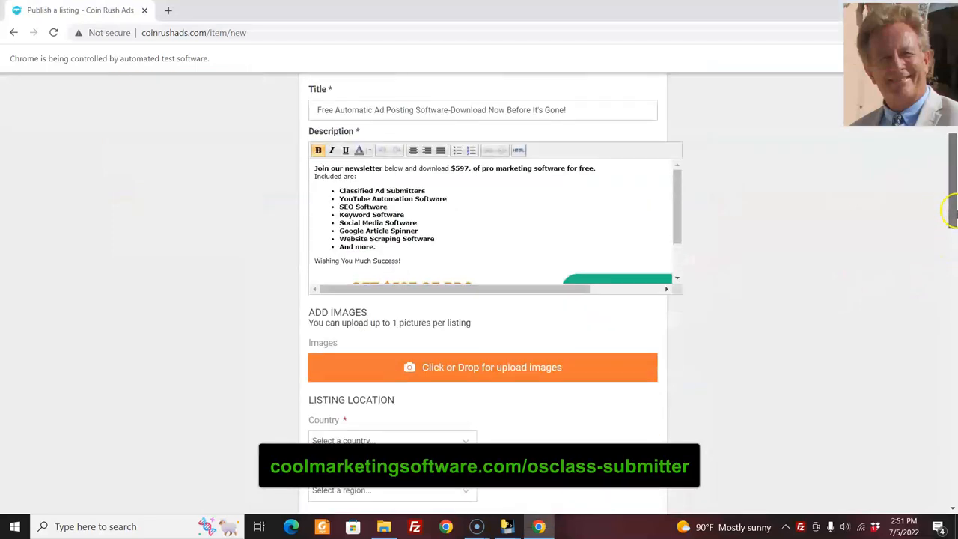
pyautogui.scroll(-3)
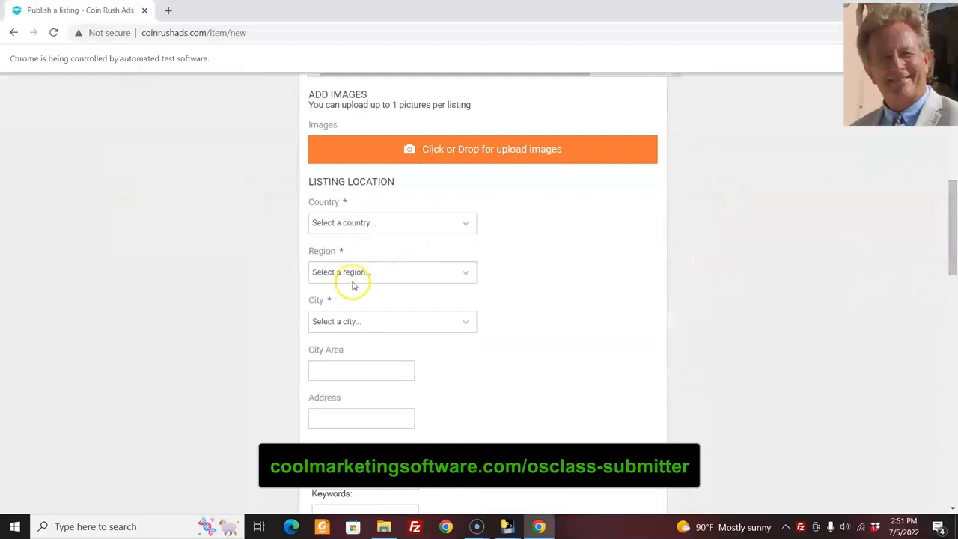
pyautogui.scroll(-3)
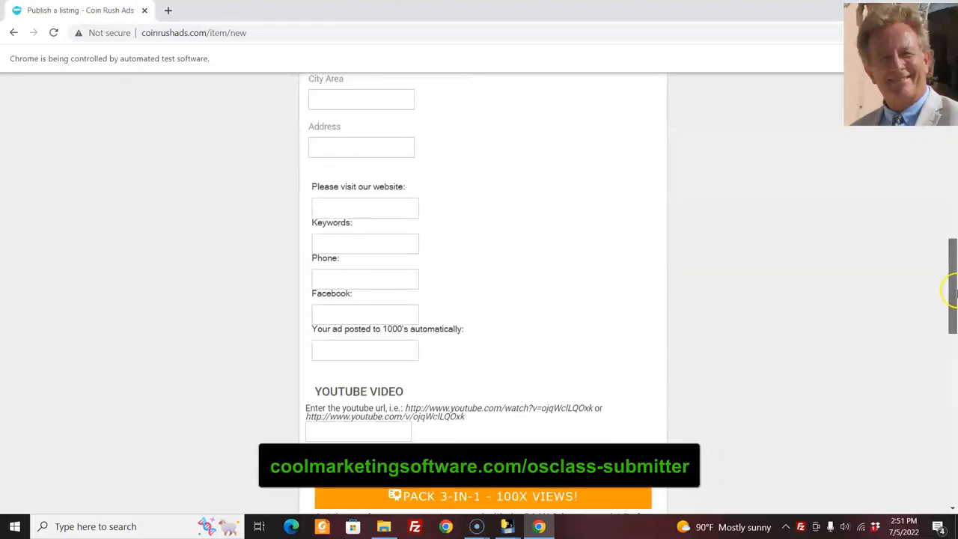
pyautogui.scroll(-3)
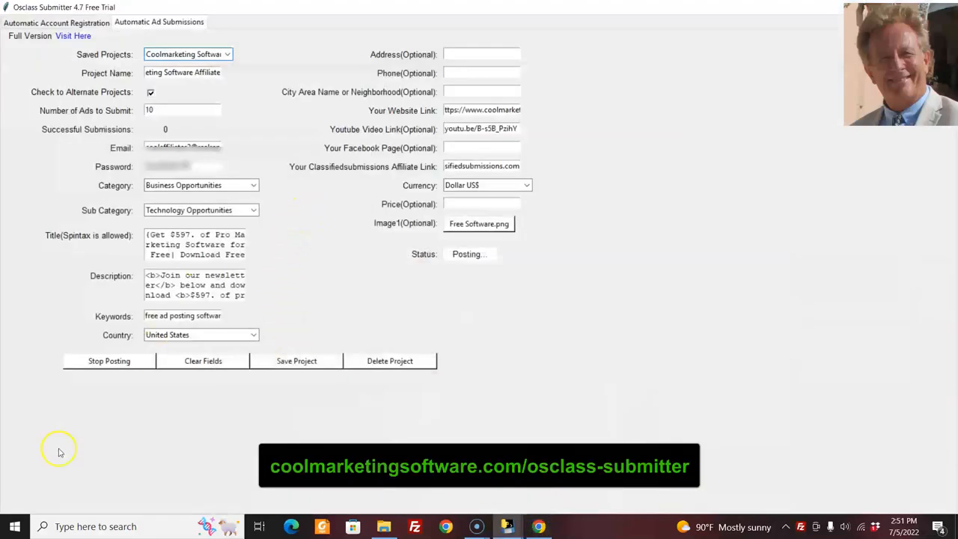
pyautogui.moveTo(670, 350)
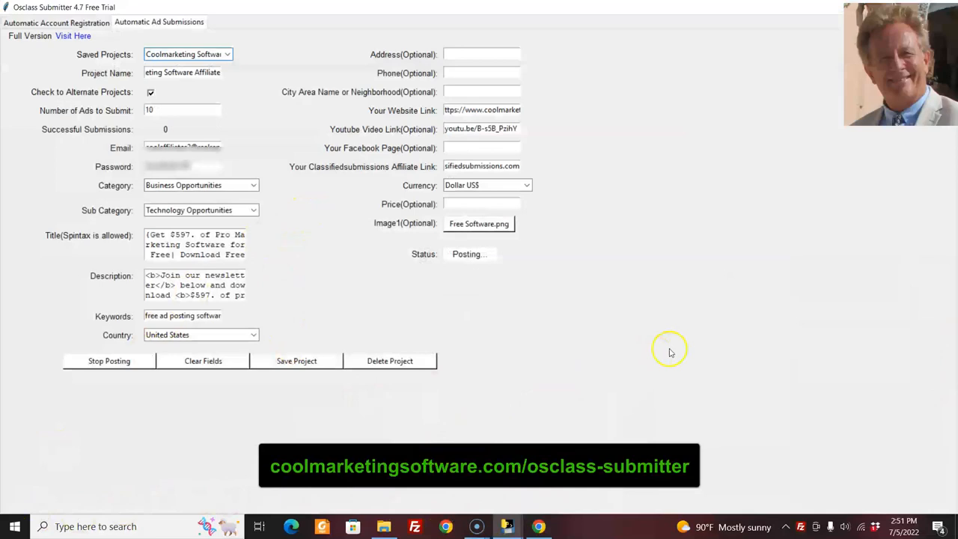
pyautogui.moveTo(422, 300)
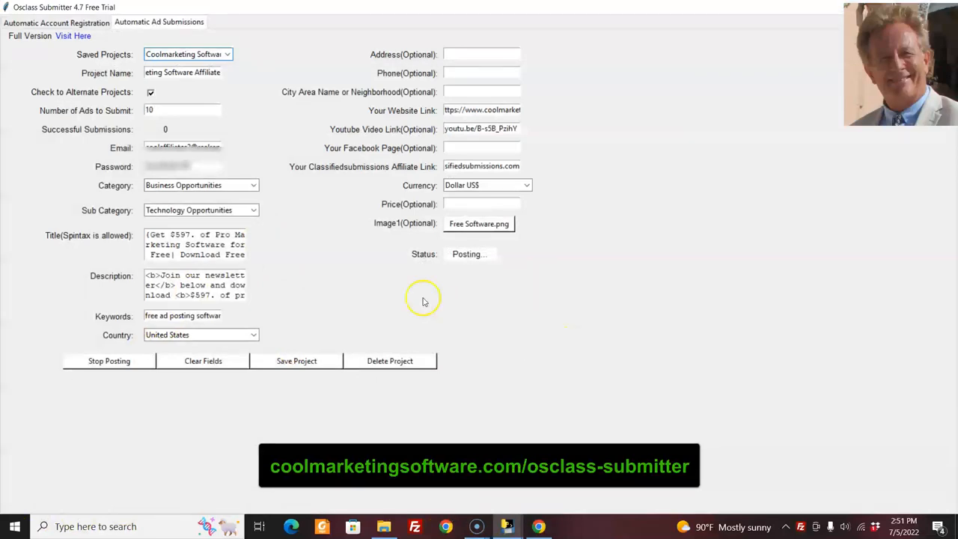
pyautogui.moveTo(102, 213)
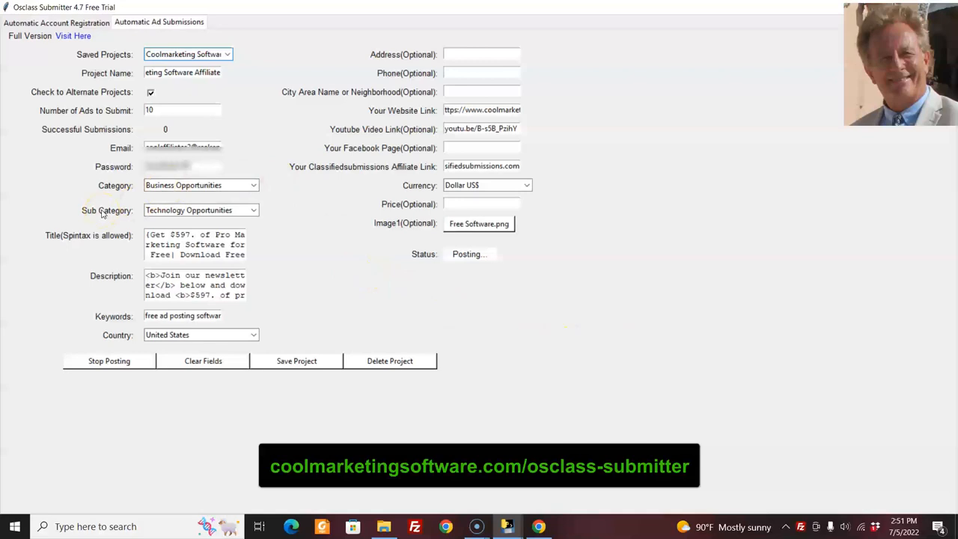
pyautogui.moveTo(63, 202)
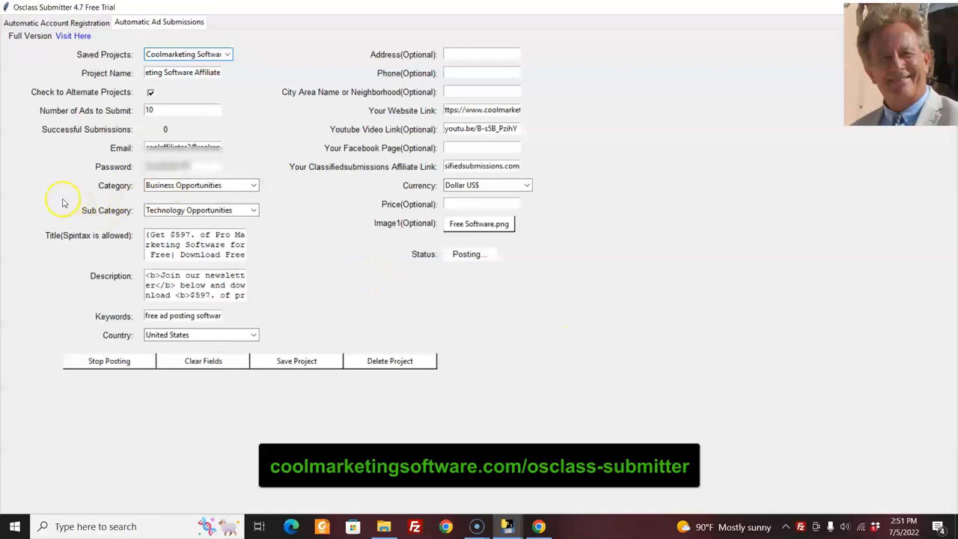
pyautogui.moveTo(63, 200)
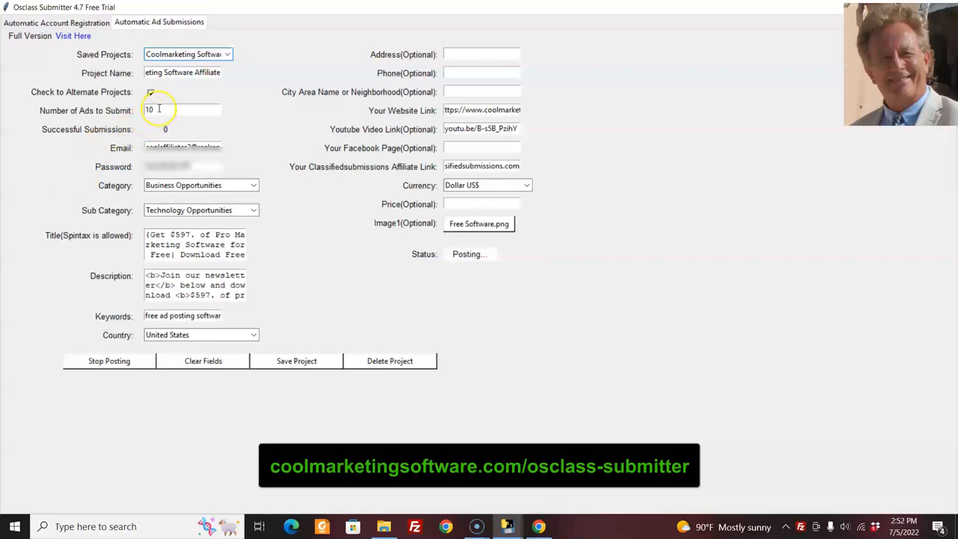
# - Let posting continue as the Saved Projects field switches to the Classifiedsubmissions e-book campaign
pyautogui.click(150, 91)
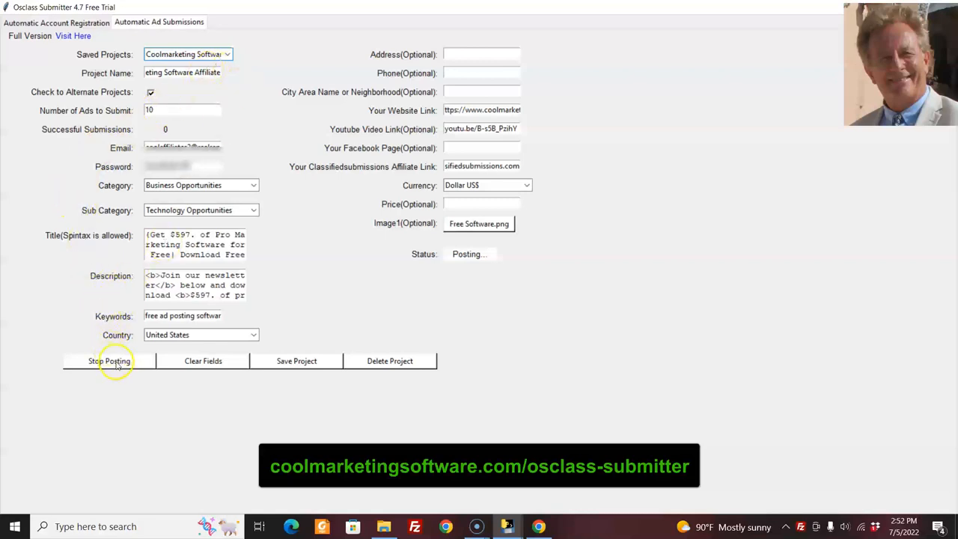
pyautogui.click(187, 54)
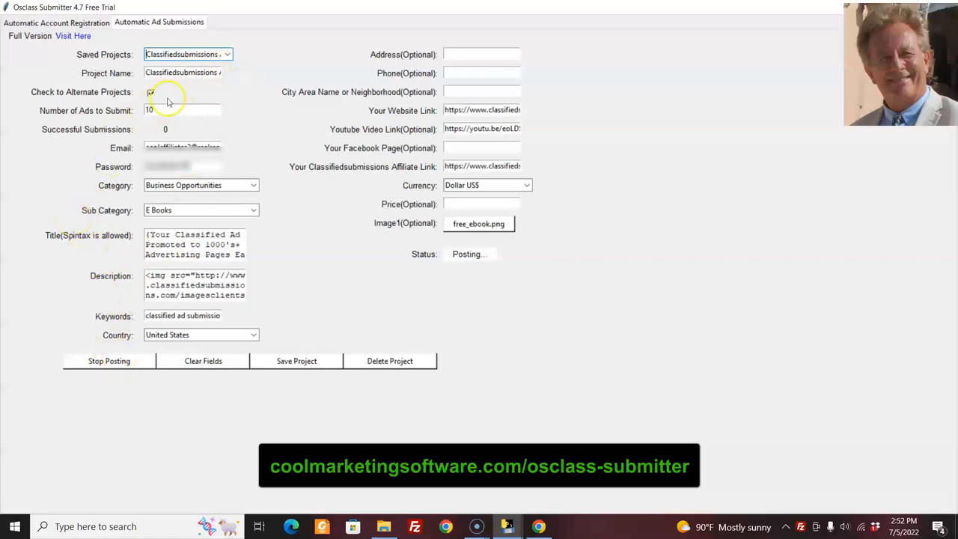
pyautogui.click(150, 91)
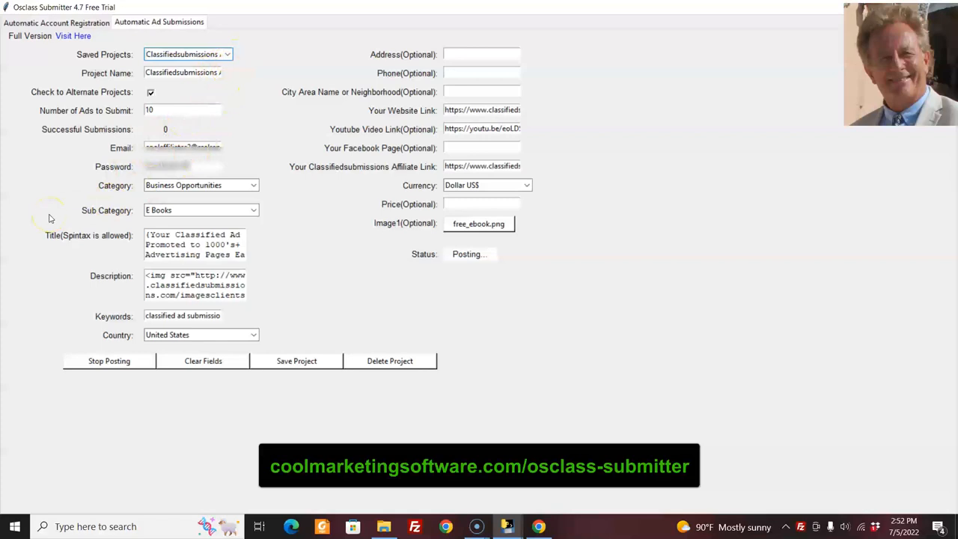
pyautogui.moveTo(50, 219)
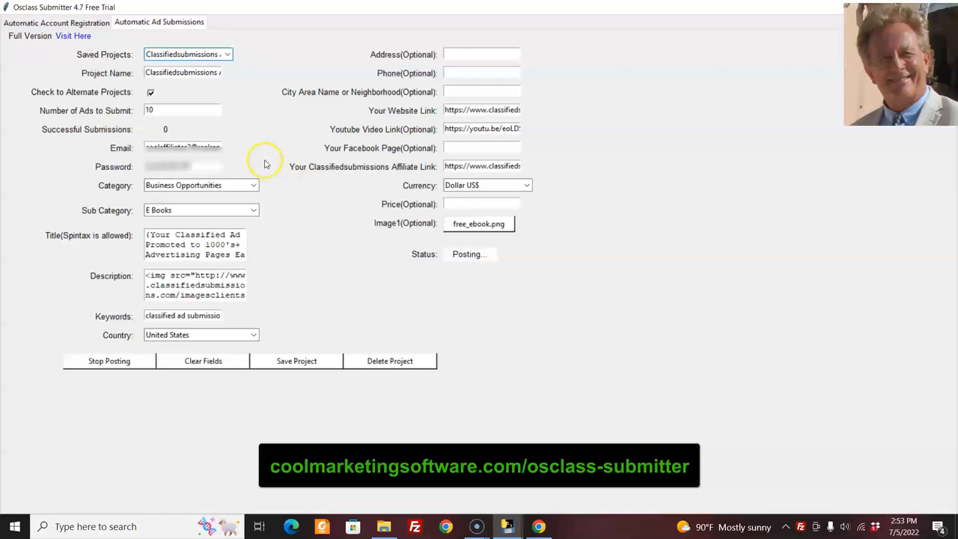
pyautogui.moveTo(269, 157)
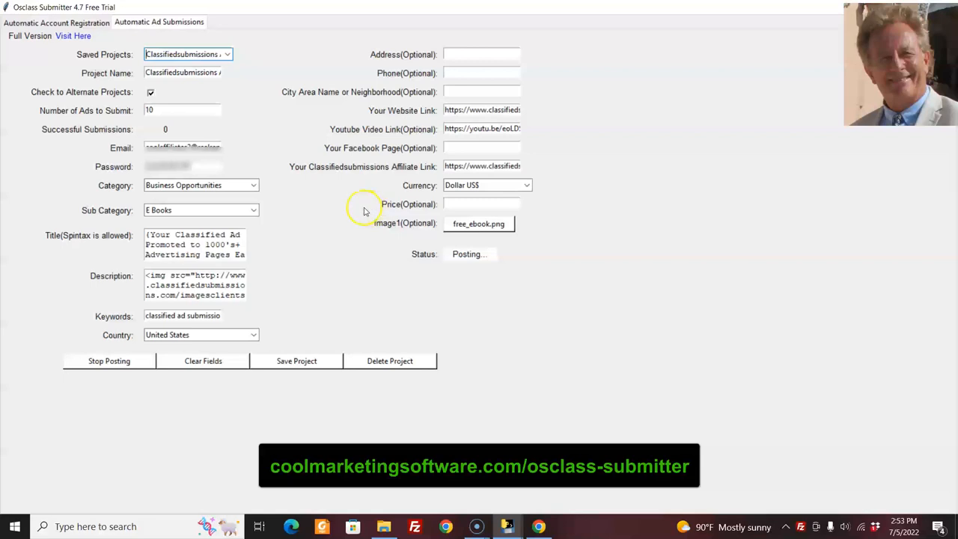
pyautogui.moveTo(80, 42)
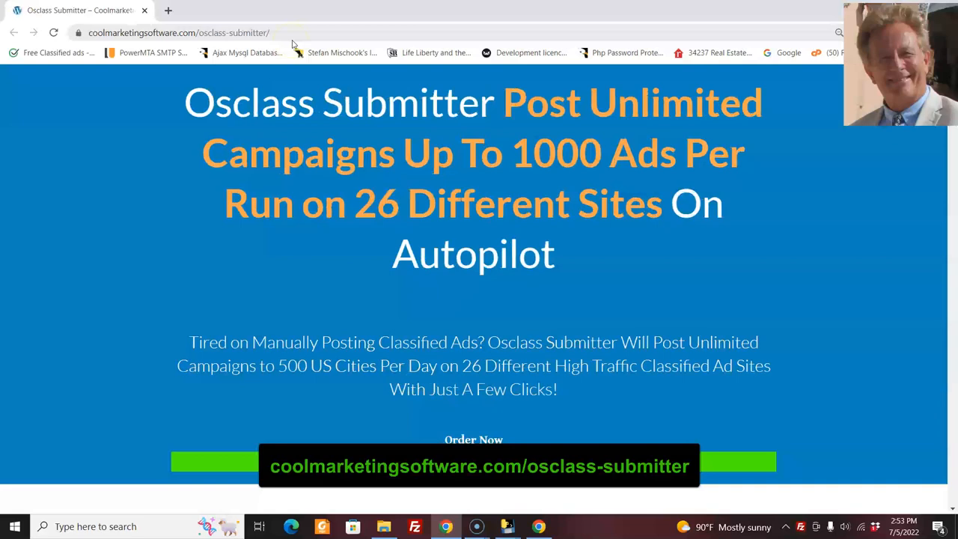
# - Show the coolmarketingsoftware.com Osclass Submitter sales page and scroll through its features and benefits
pyautogui.scroll(-3)
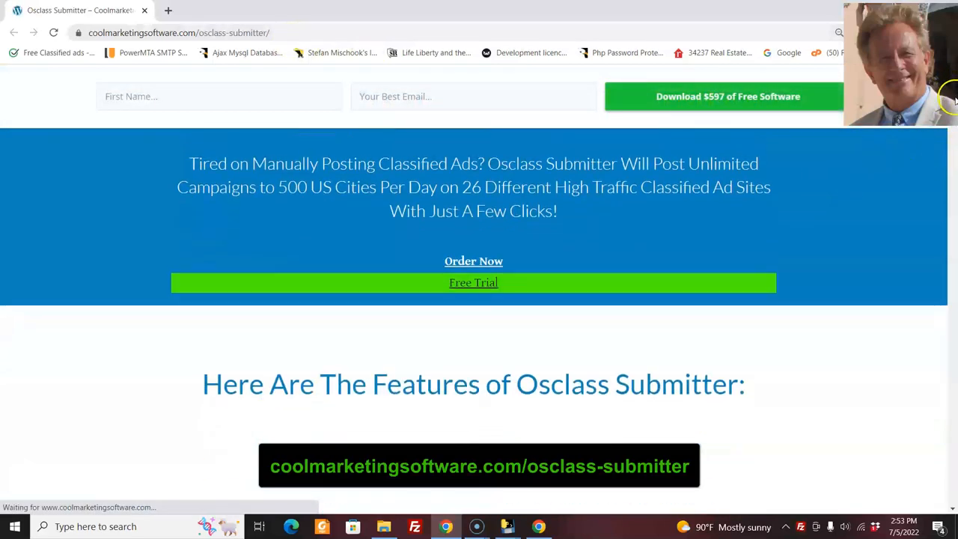
pyautogui.click(474, 282)
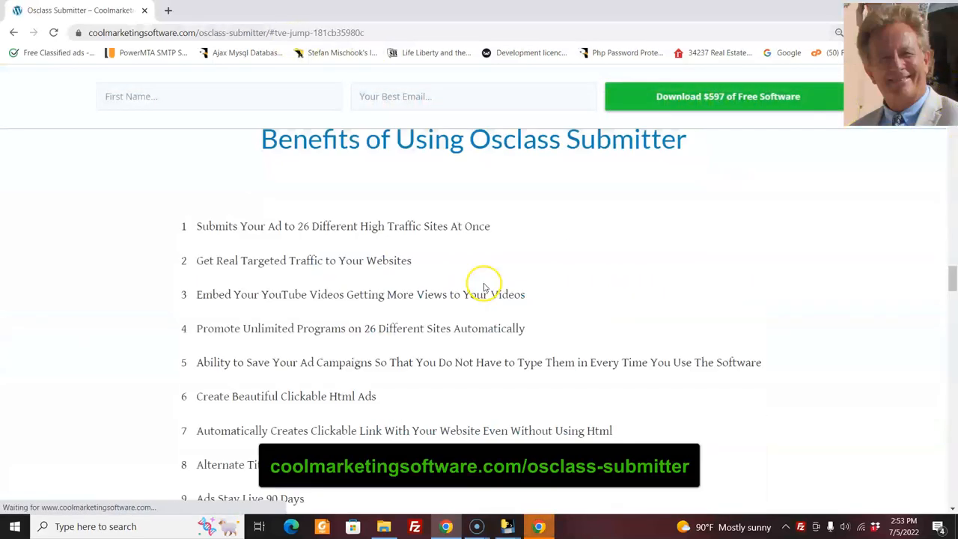
pyautogui.scroll(-3)
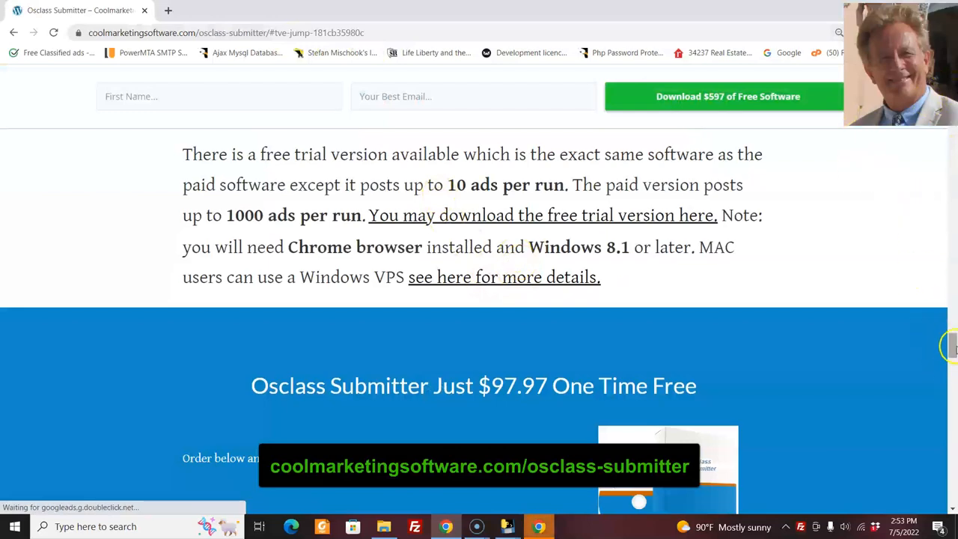
pyautogui.scroll(-3)
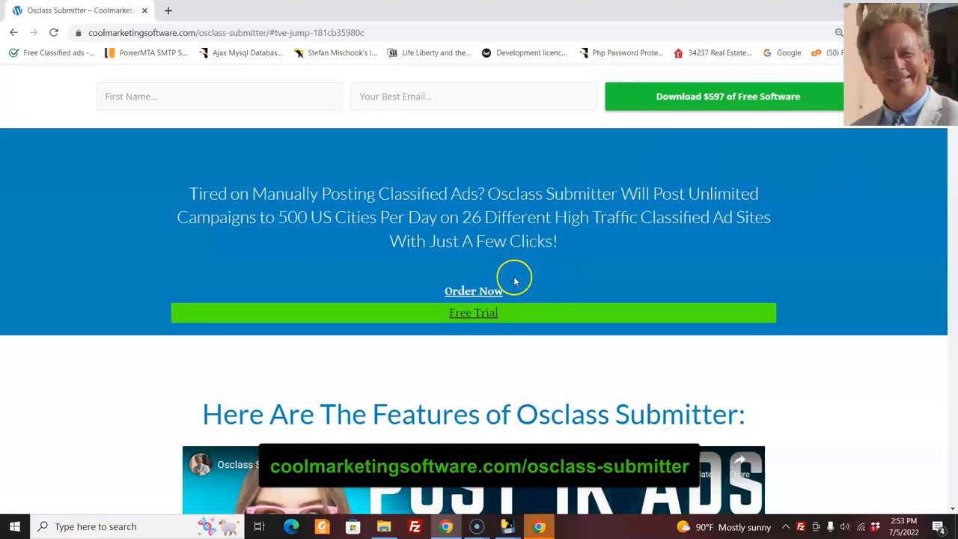
pyautogui.scroll(-3)
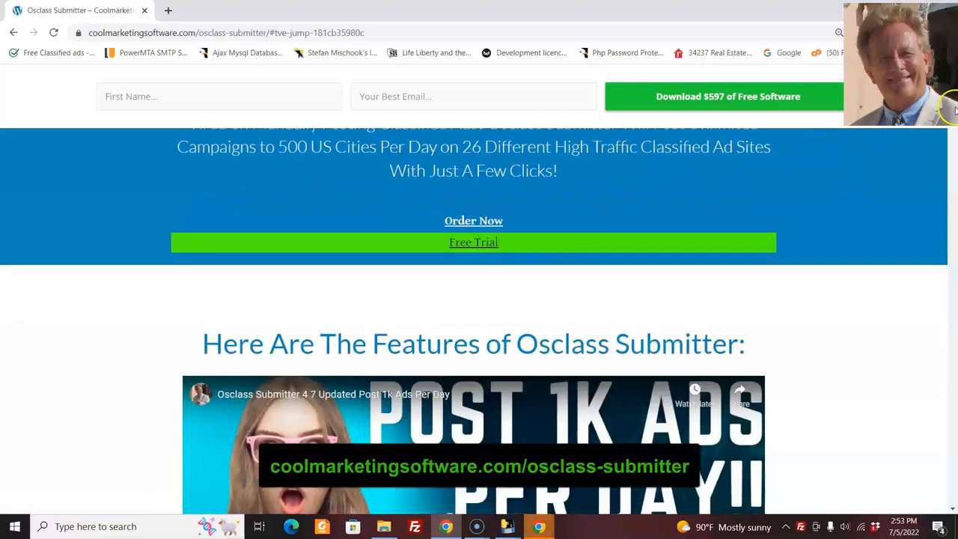
pyautogui.scroll(-3)
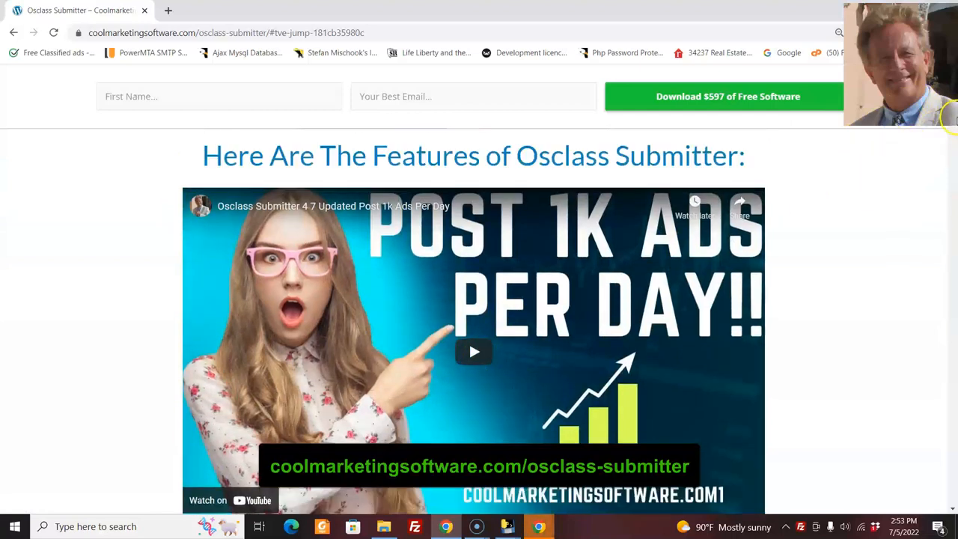
pyautogui.scroll(-3)
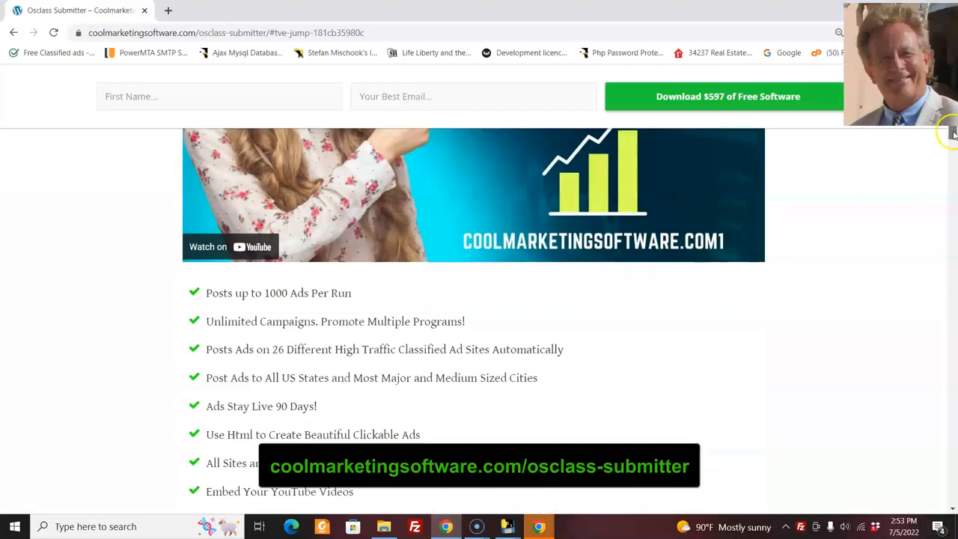
pyautogui.scroll(-3)
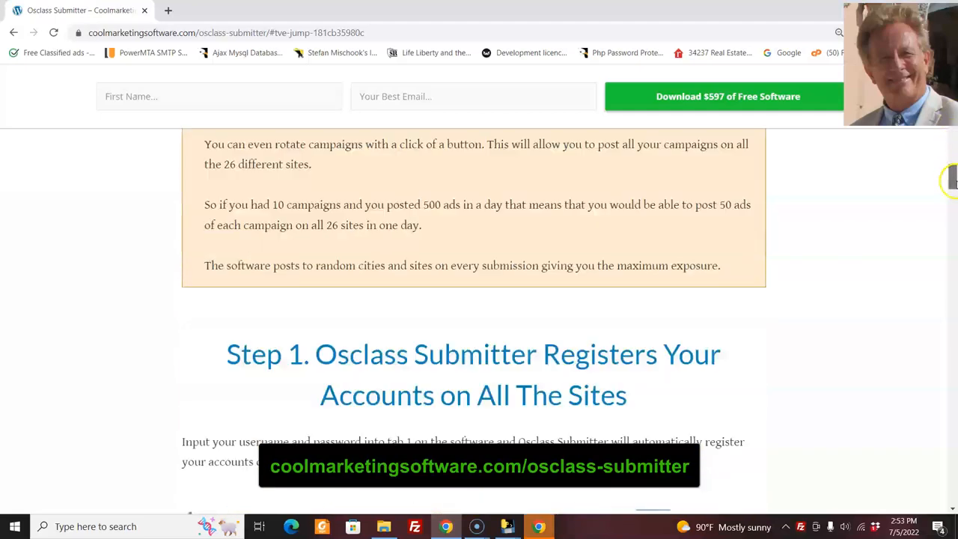
# - Continue down through the free trial details, then return to the autopilot posting headline at the top
pyautogui.scroll(-3)
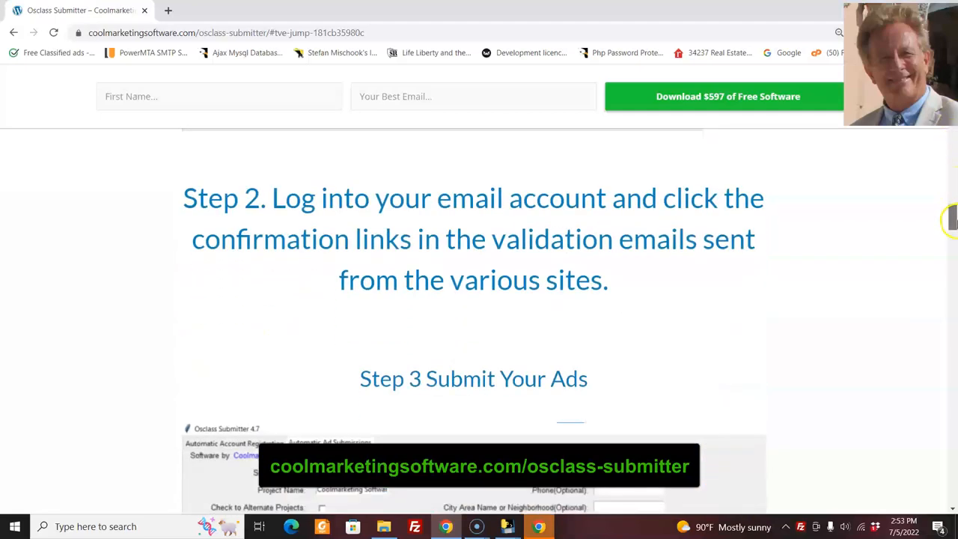
pyautogui.scroll(-3)
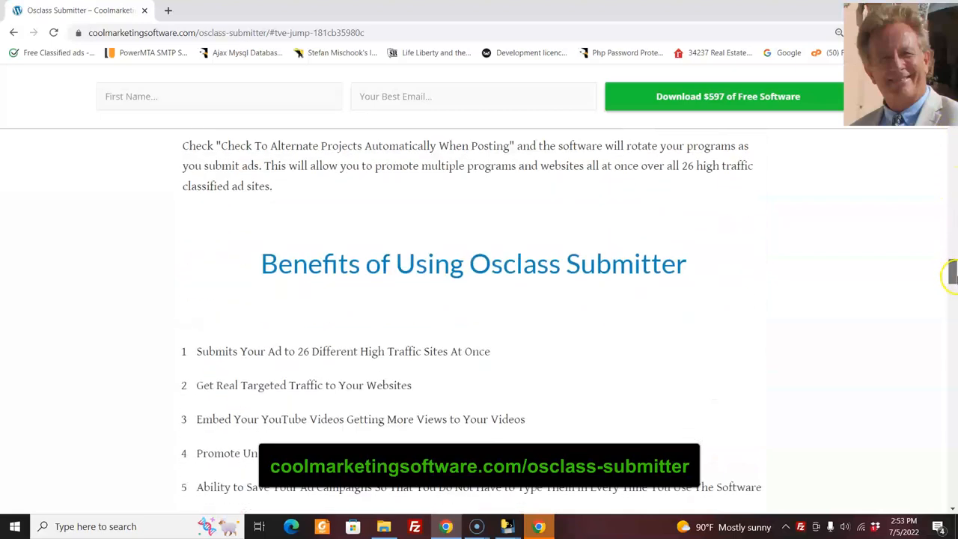
pyautogui.scroll(-3)
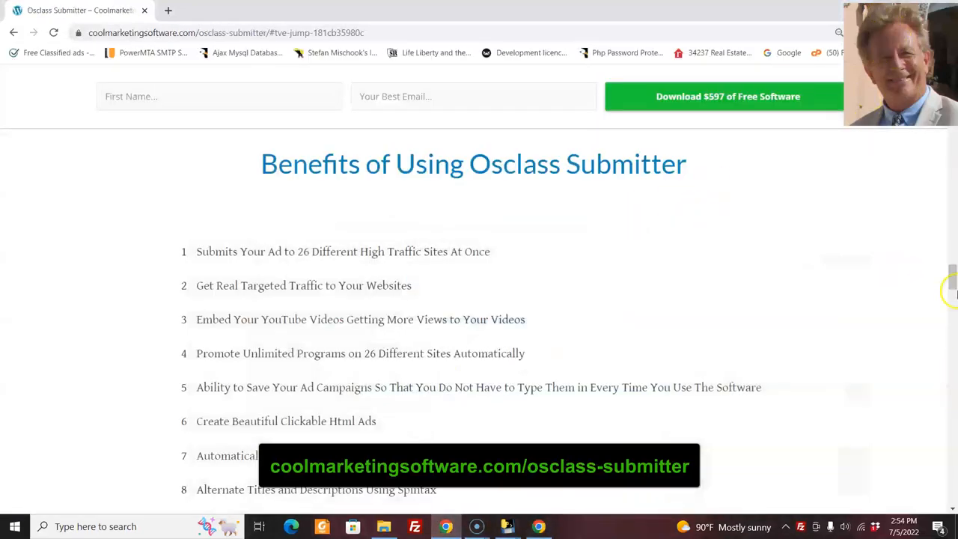
pyautogui.scroll(-3)
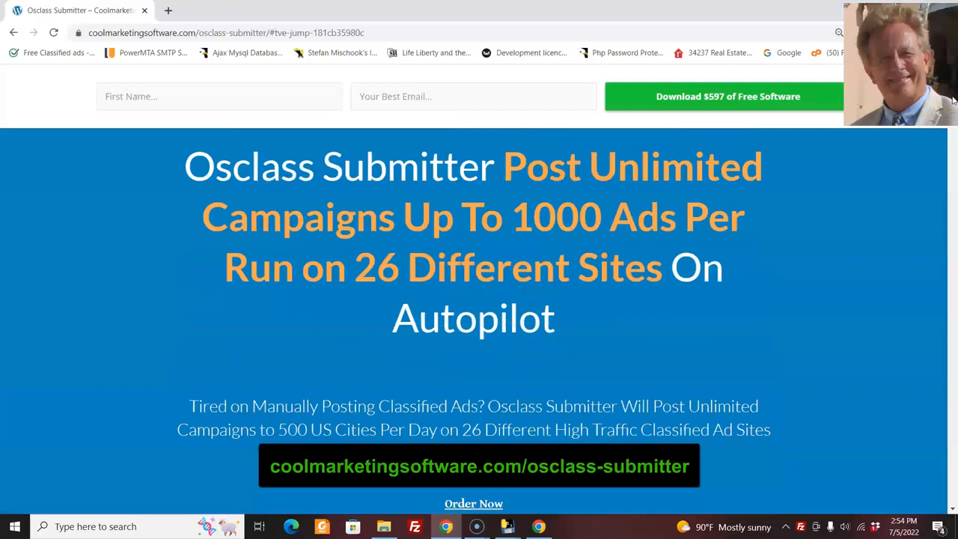
pyautogui.scroll(-3)
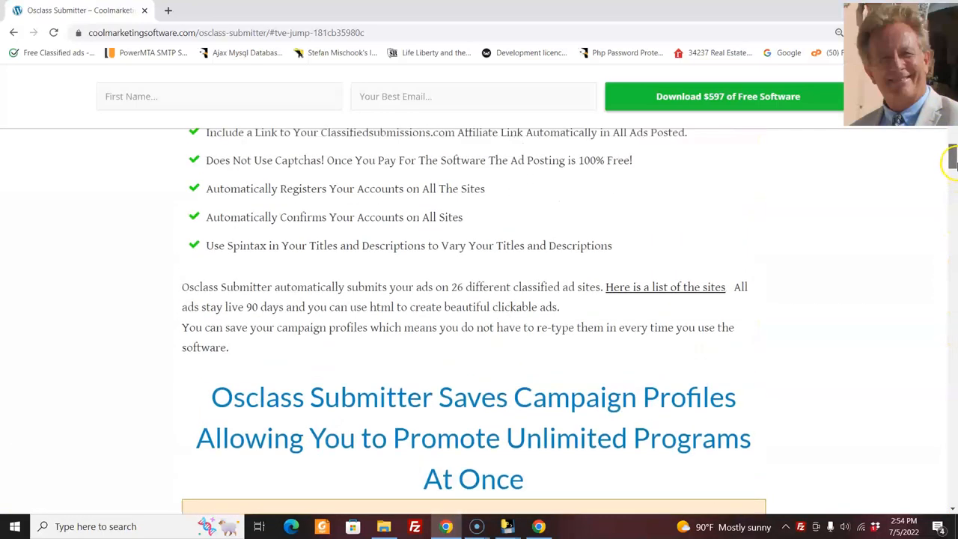
pyautogui.scroll(-3)
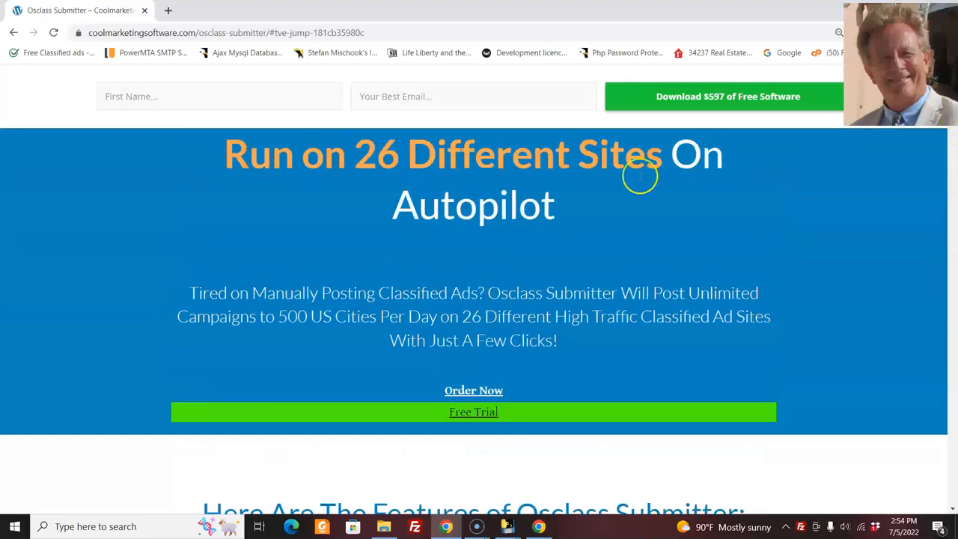
pyautogui.moveTo(215, 192)
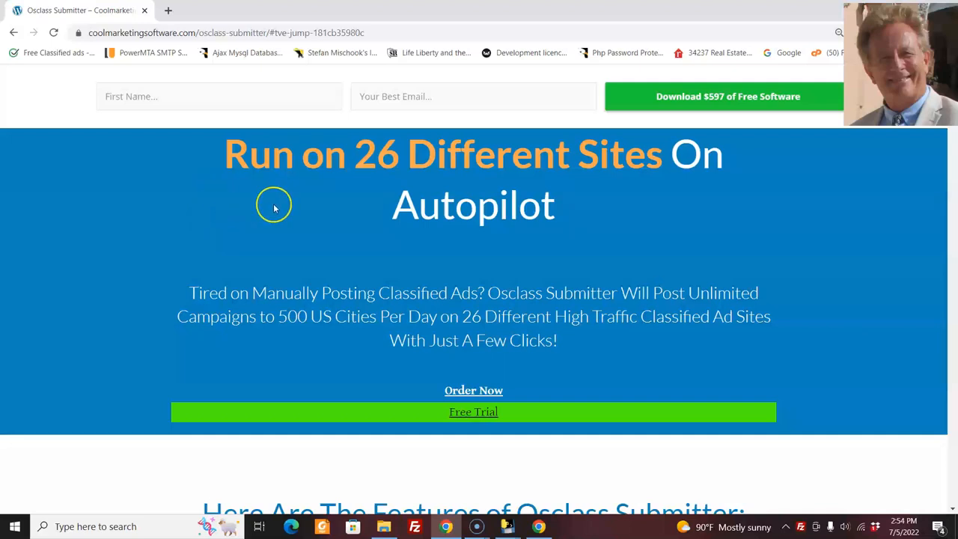
pyautogui.moveTo(274, 208)
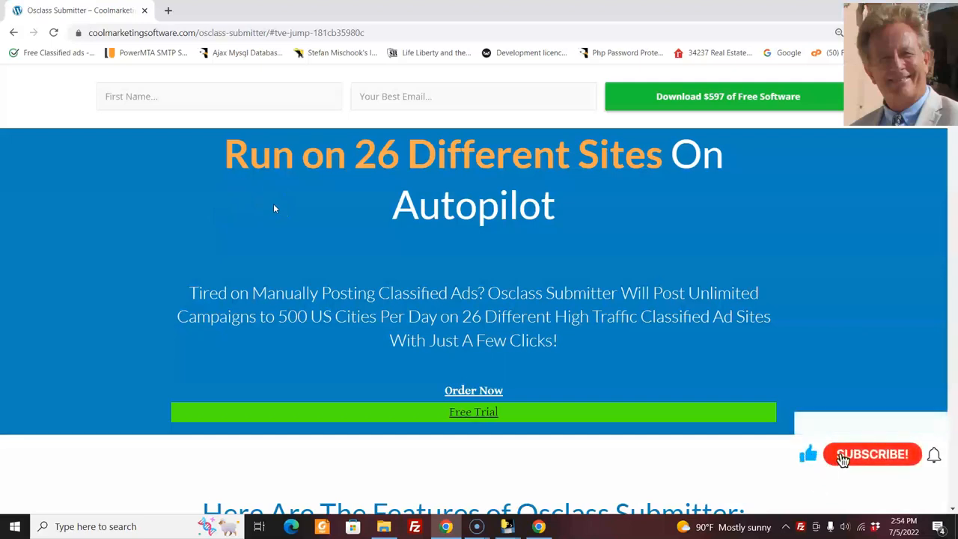
pyautogui.click(872, 455)
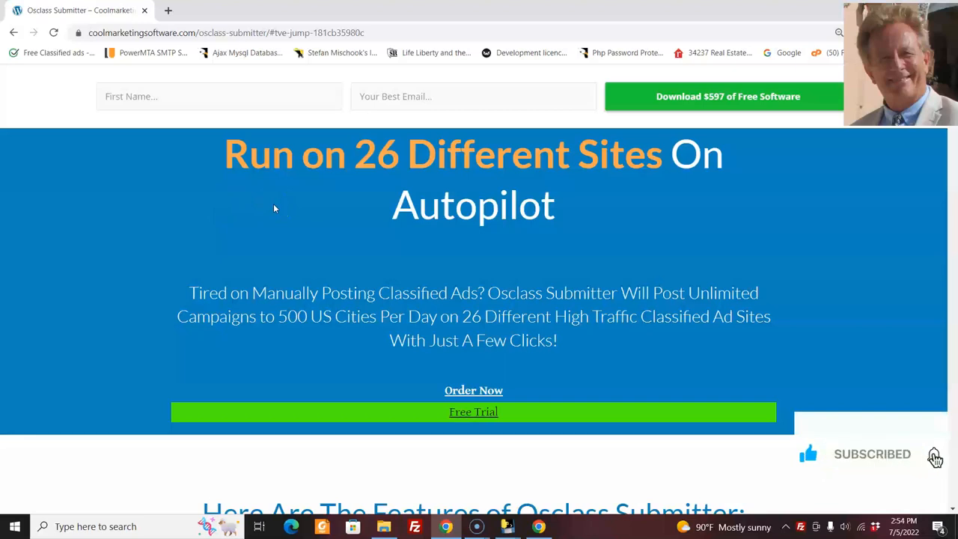